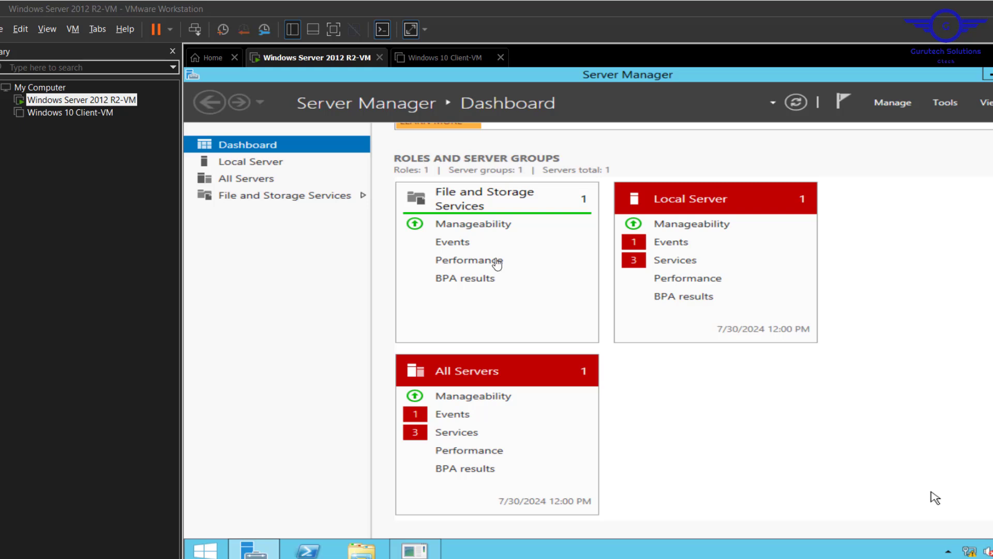
mouse_move(258, 96)
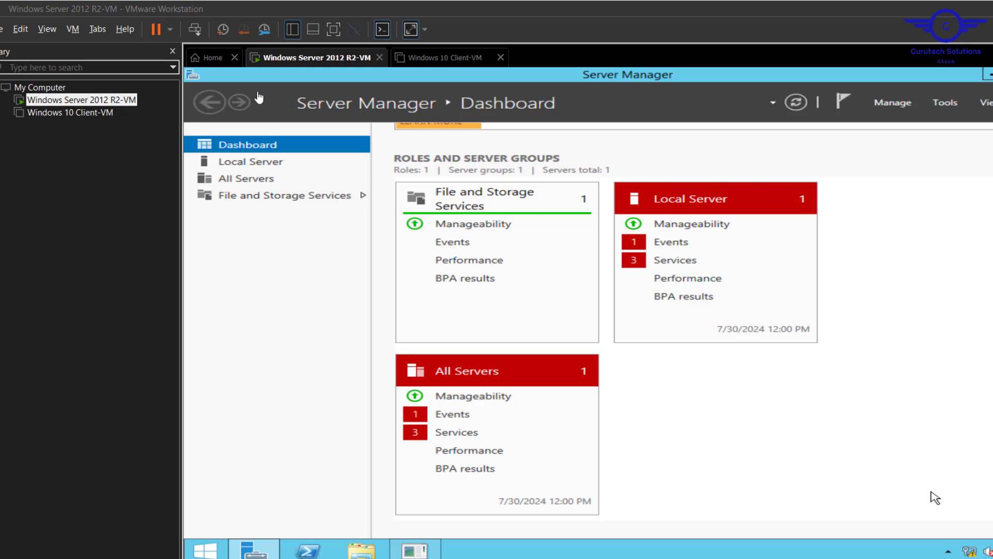
mouse_move(133, 311)
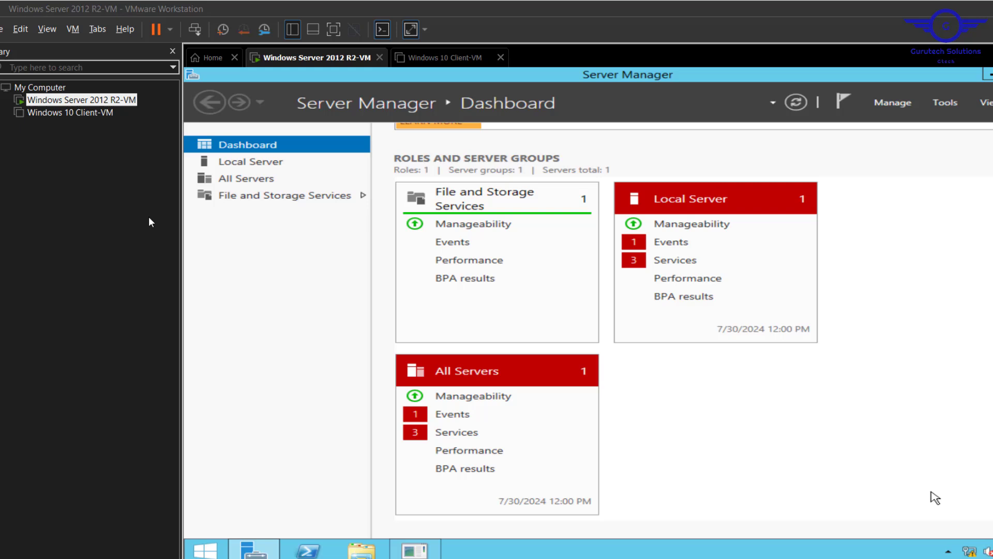
mouse_move(306, 87)
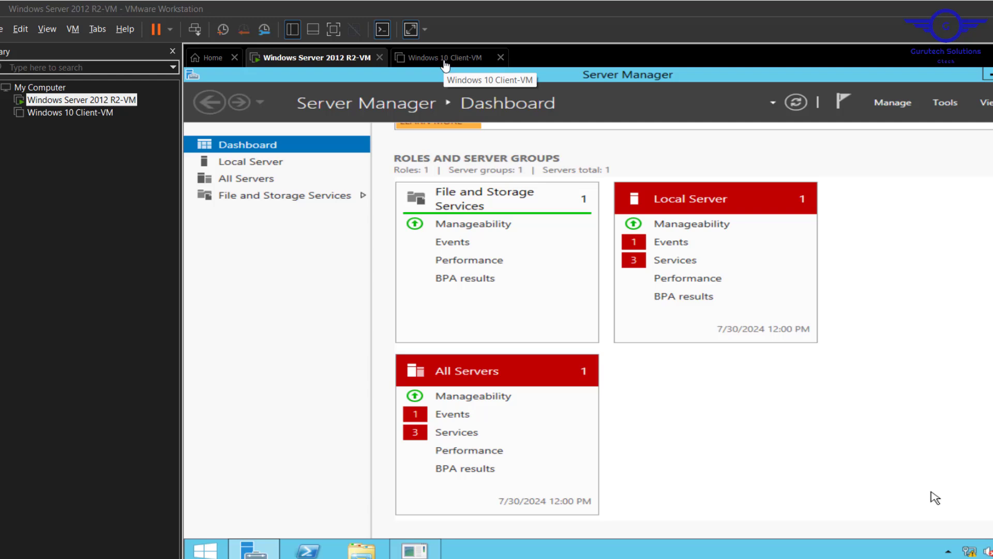
Return to the Windows Server 2012 VM and bring up the local server's actions on the All Servers page.
left_click(446, 57)
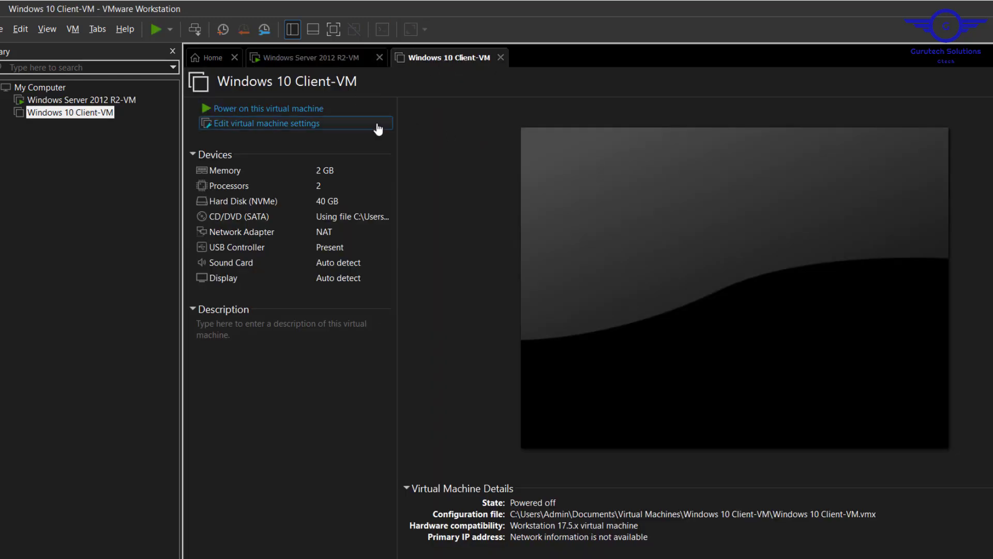
left_click(309, 57)
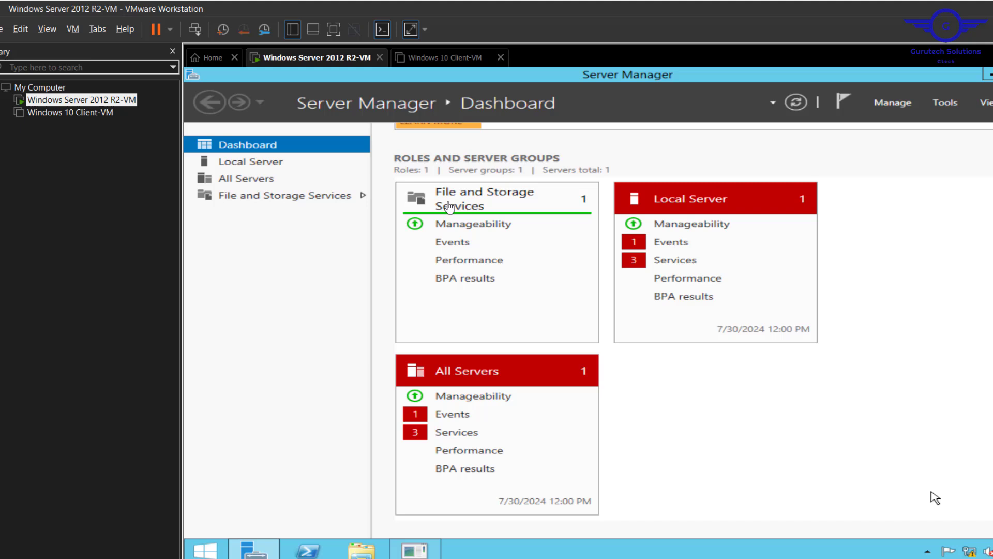
mouse_move(547, 236)
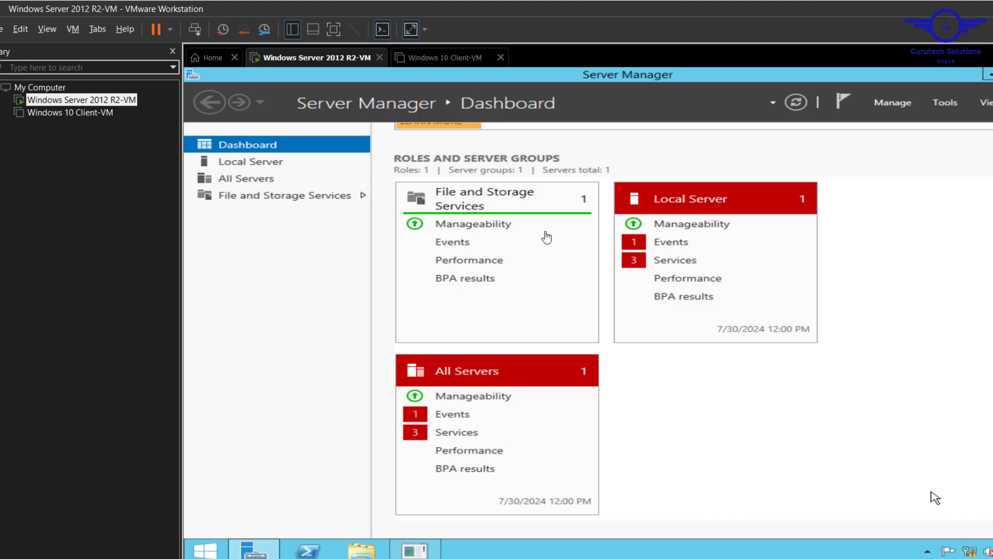
mouse_move(856, 124)
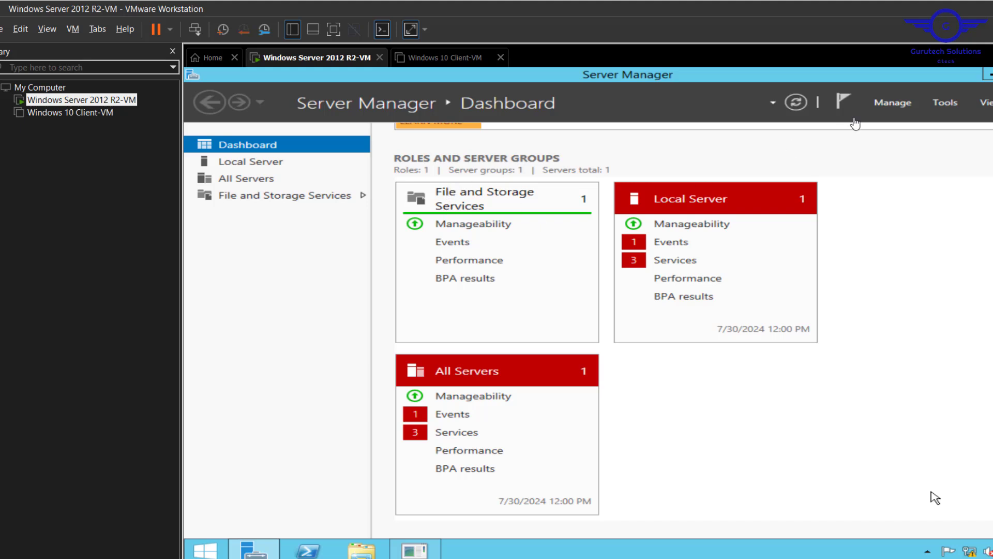
mouse_move(892, 103)
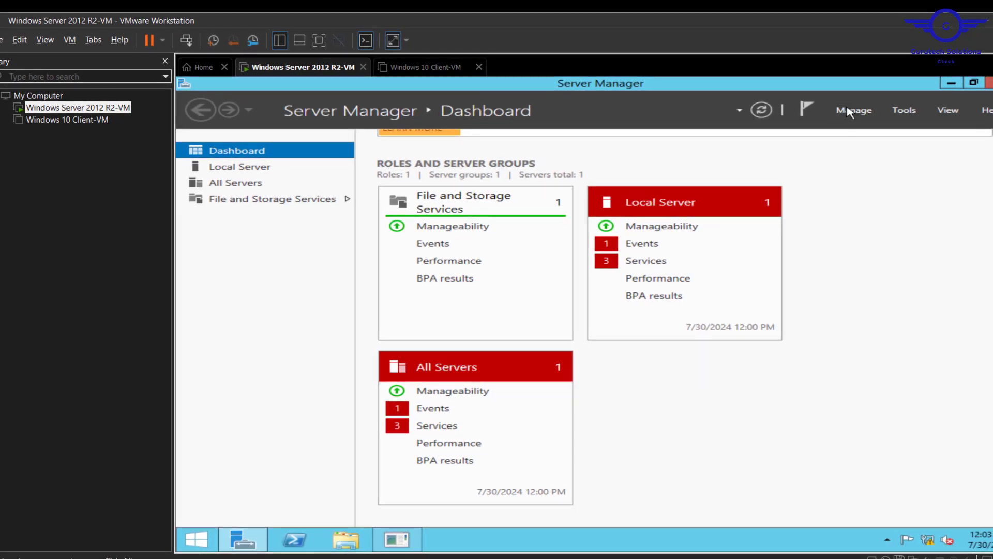
left_click(853, 110)
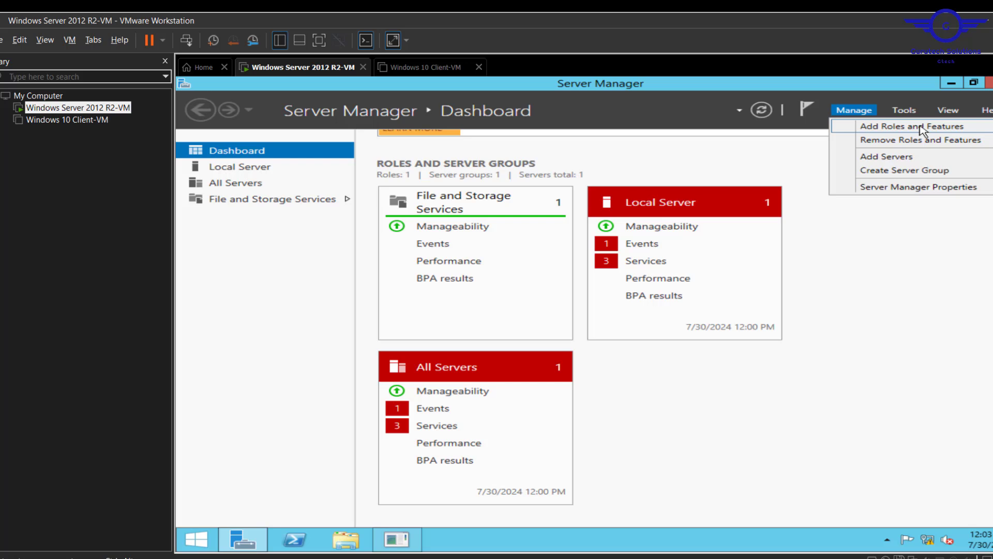
mouse_move(235, 182)
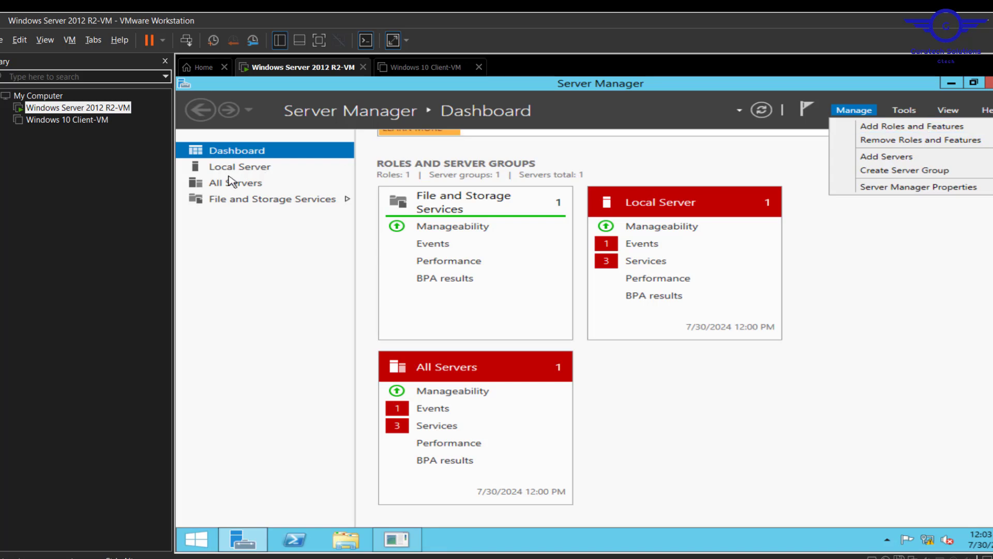
left_click(235, 182)
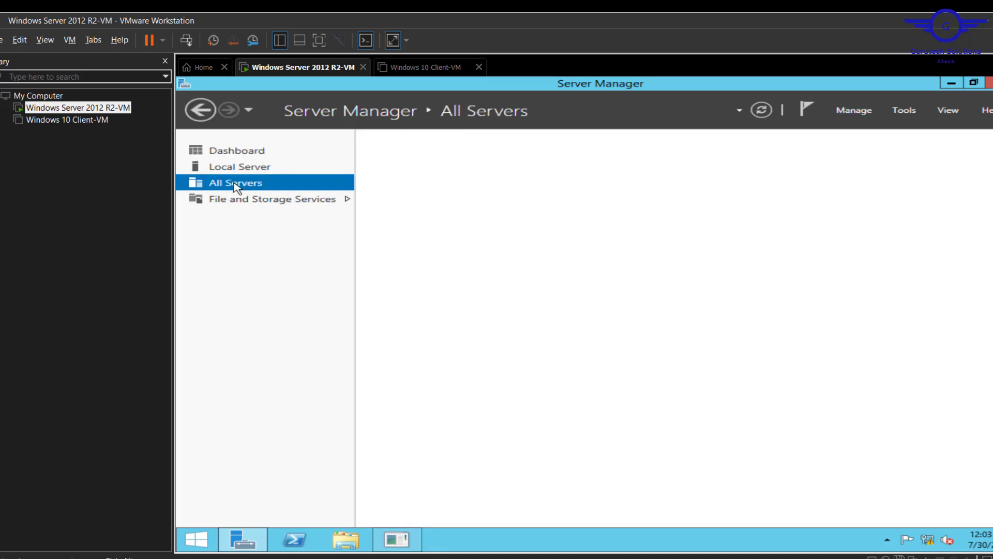
left_click(235, 182)
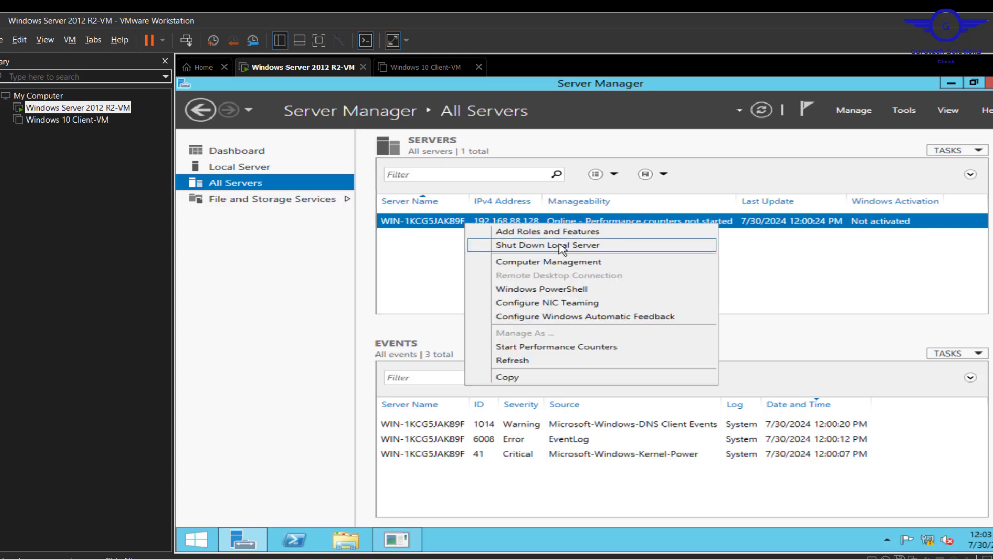
mouse_move(568, 231)
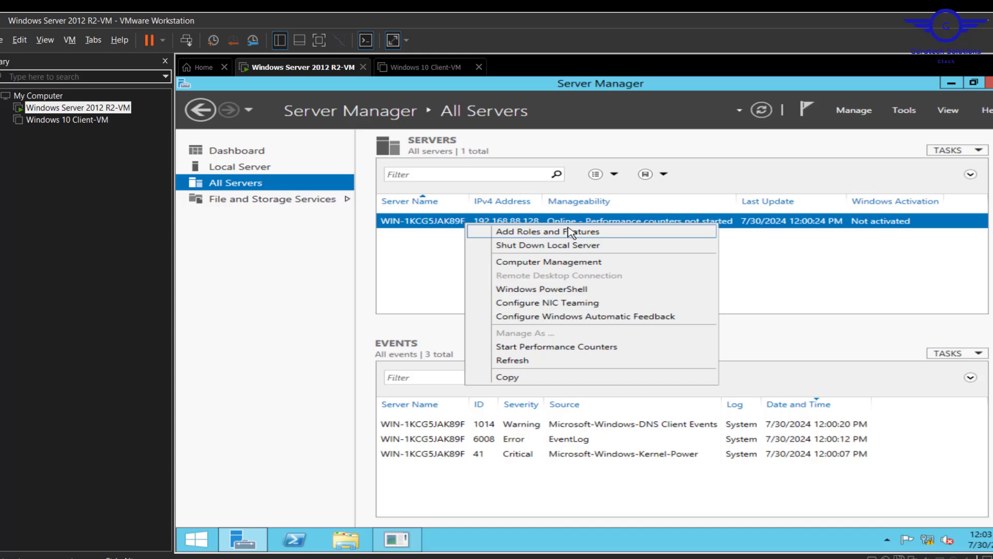
Start the Add Roles and Features wizard with role-based installation on the local server.
left_click(545, 231)
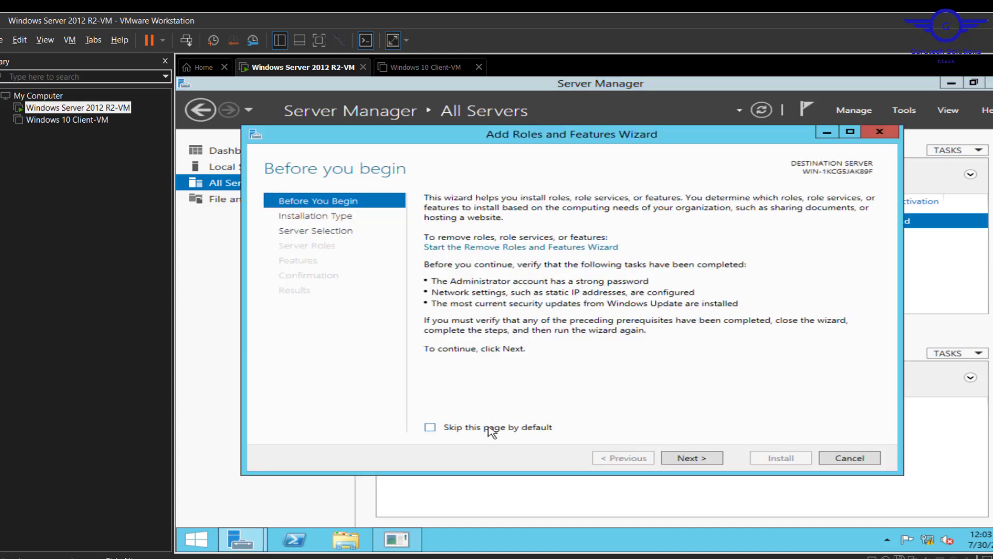
mouse_move(657, 458)
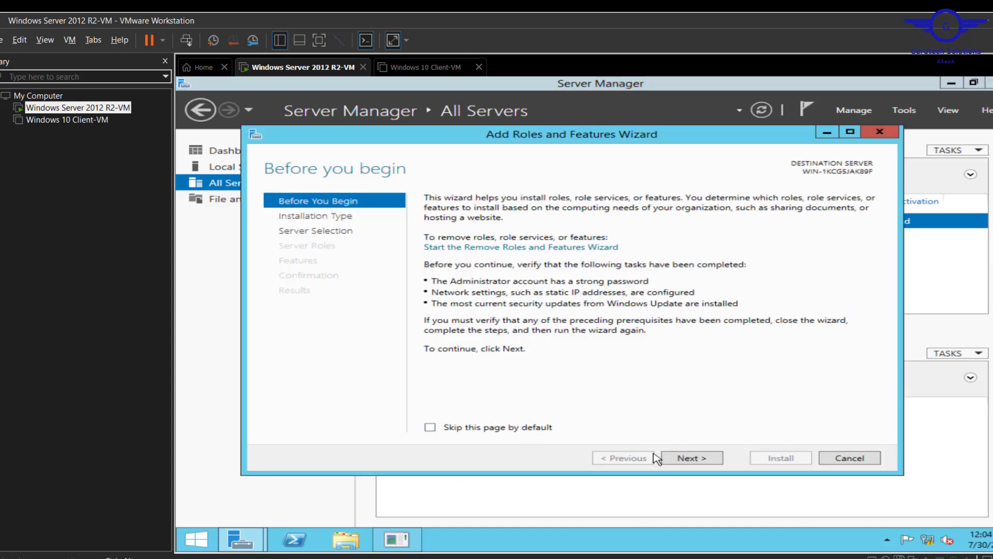
left_click(693, 457)
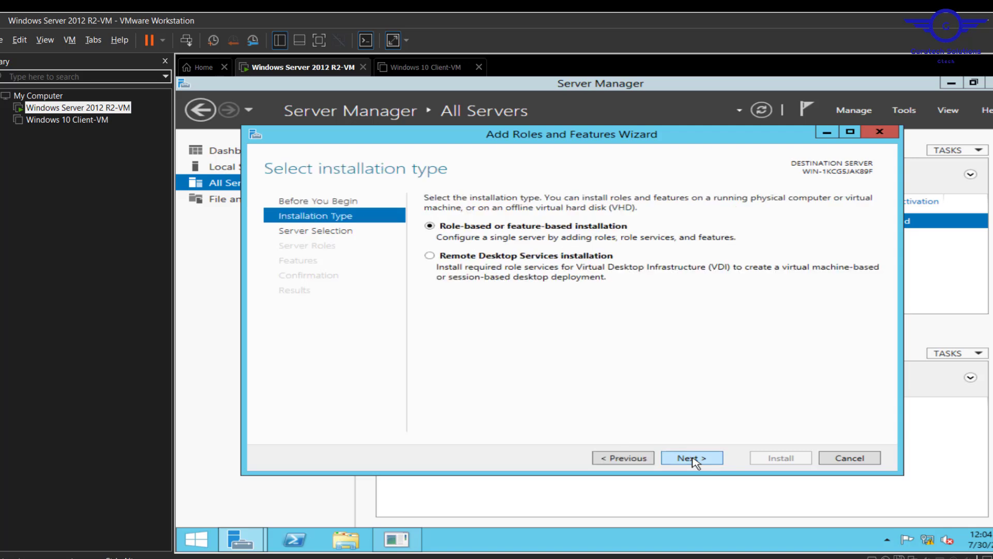
mouse_move(454, 223)
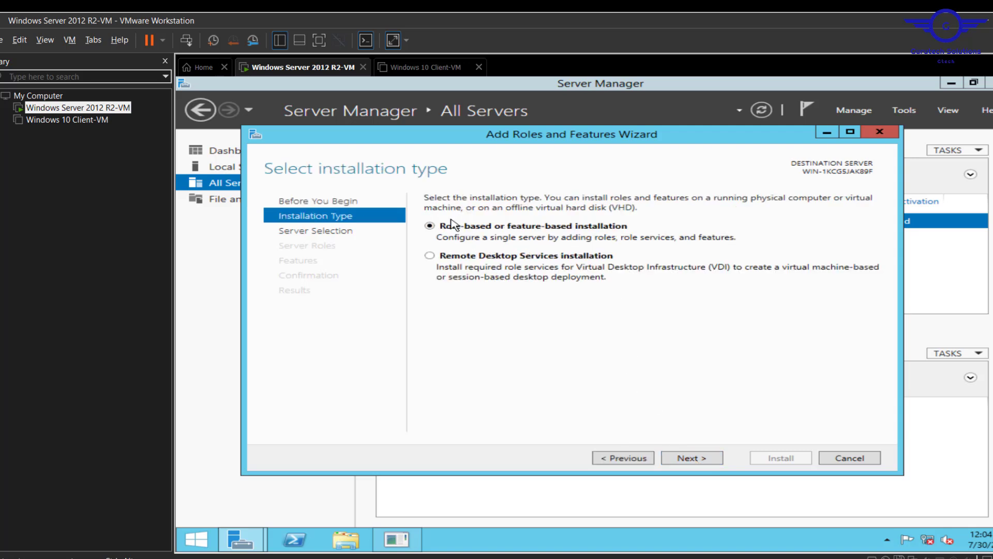
mouse_move(715, 354)
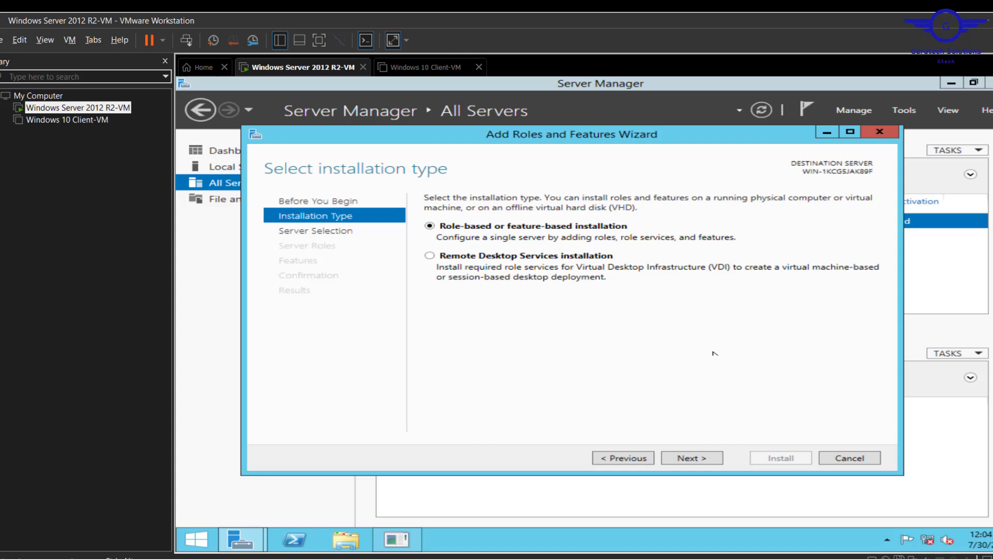
left_click(692, 458)
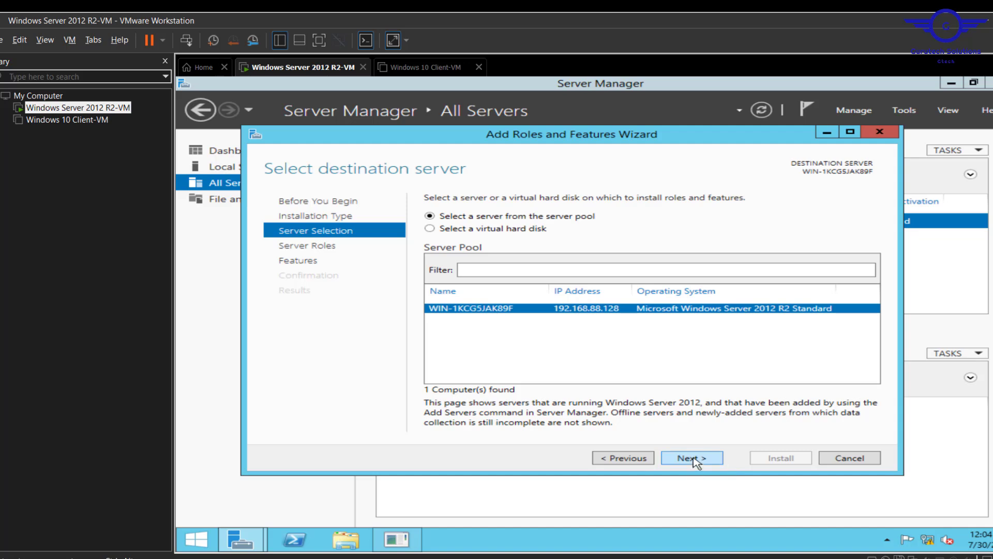
left_click(691, 457)
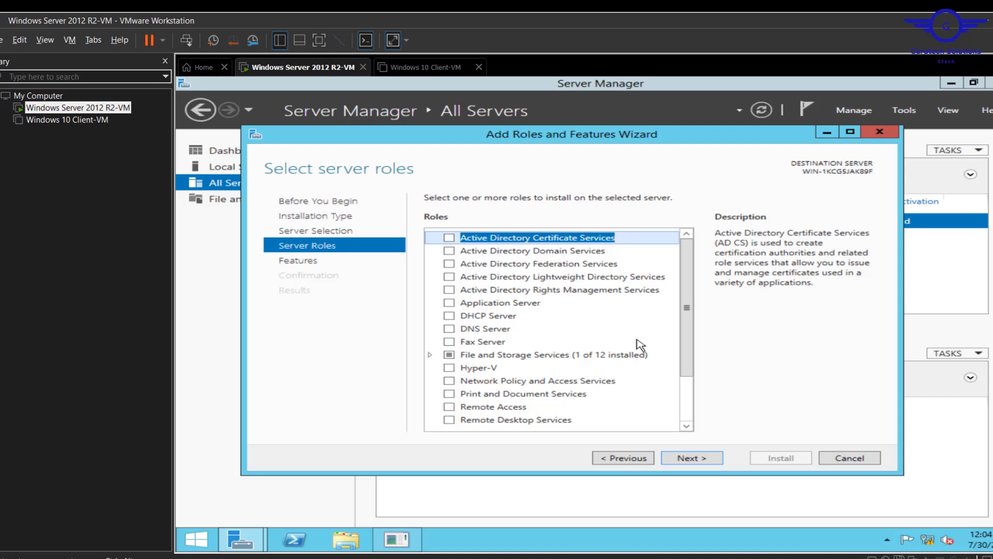
mouse_move(427, 260)
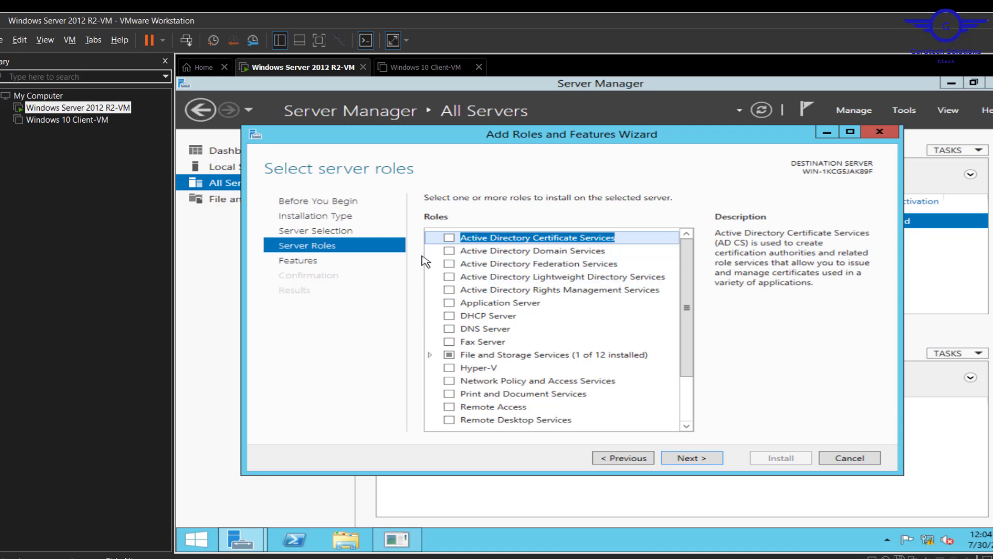
Select Active Directory Domain Services with its required management tools and continue to features.
left_click(532, 250)
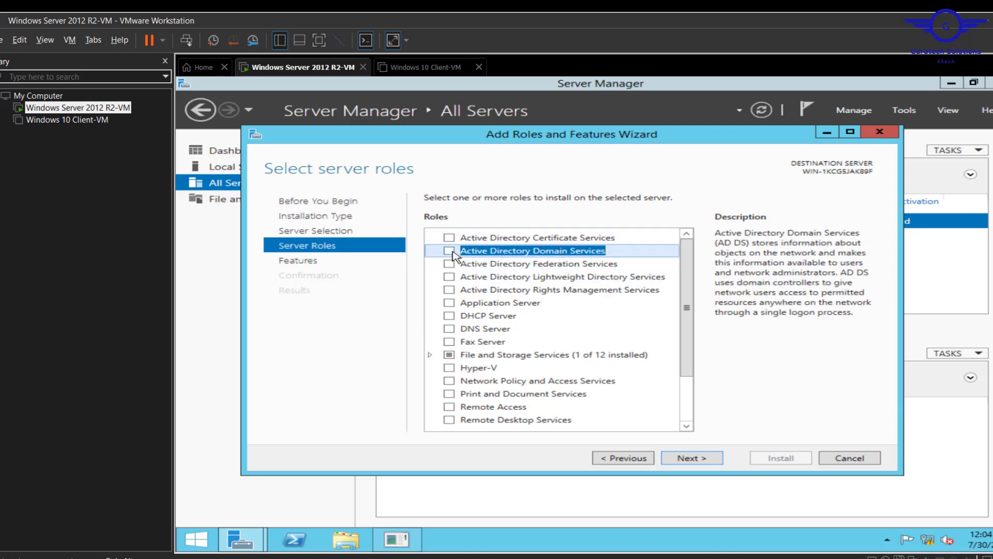
left_click(448, 250)
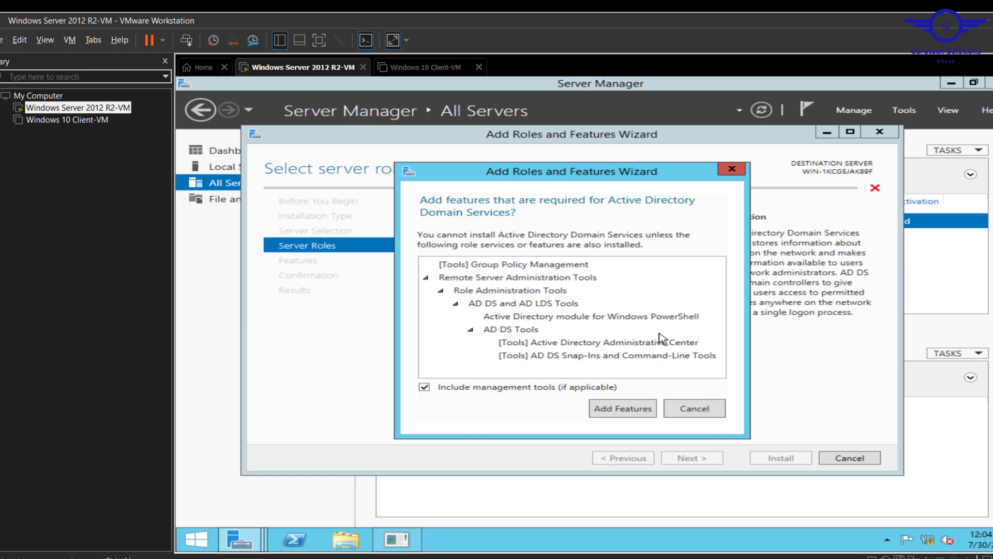
mouse_move(614, 332)
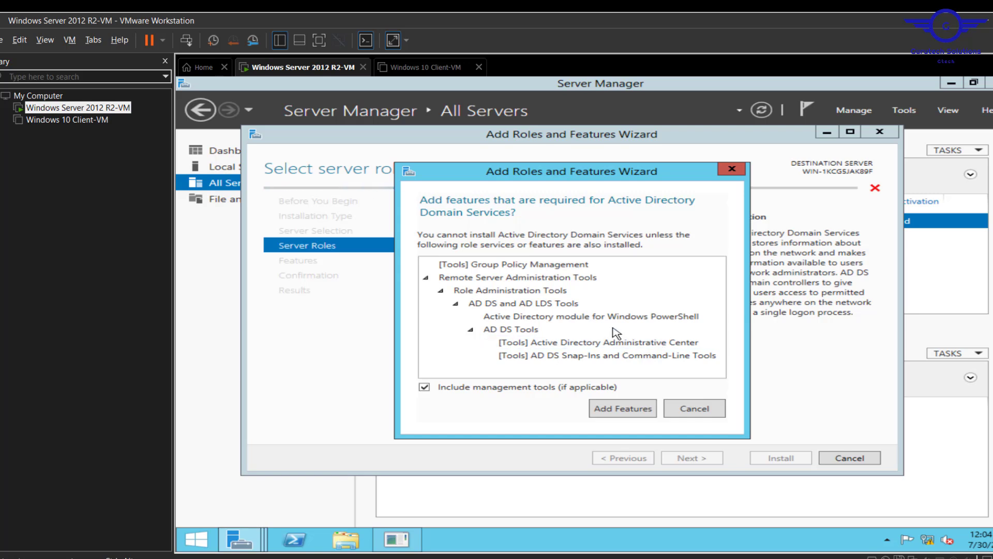
left_click(622, 407)
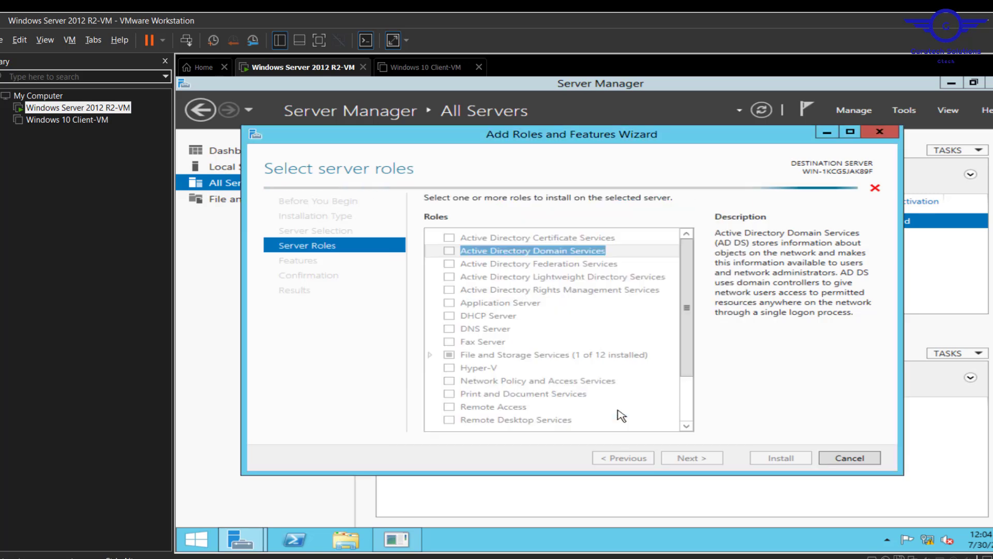
left_click(450, 250)
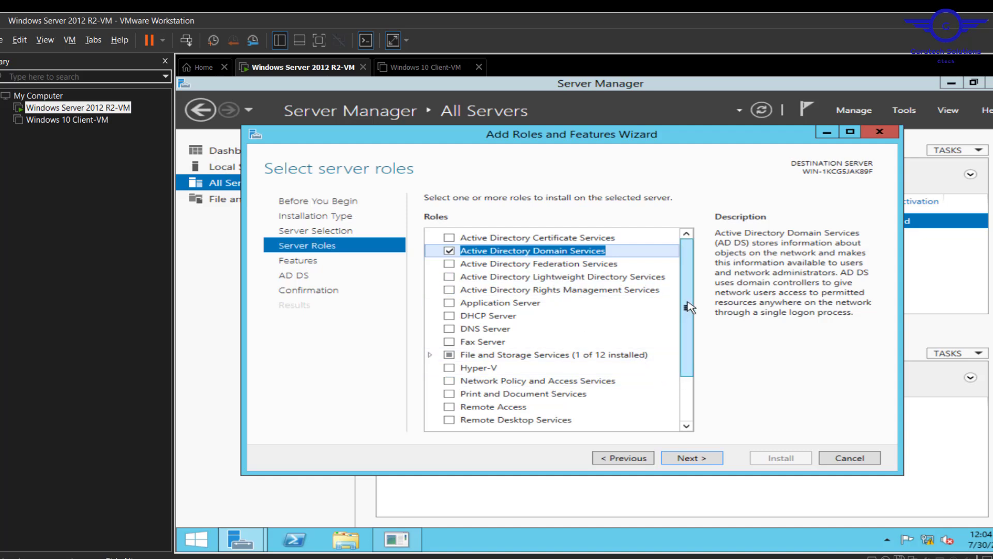
left_click(691, 457)
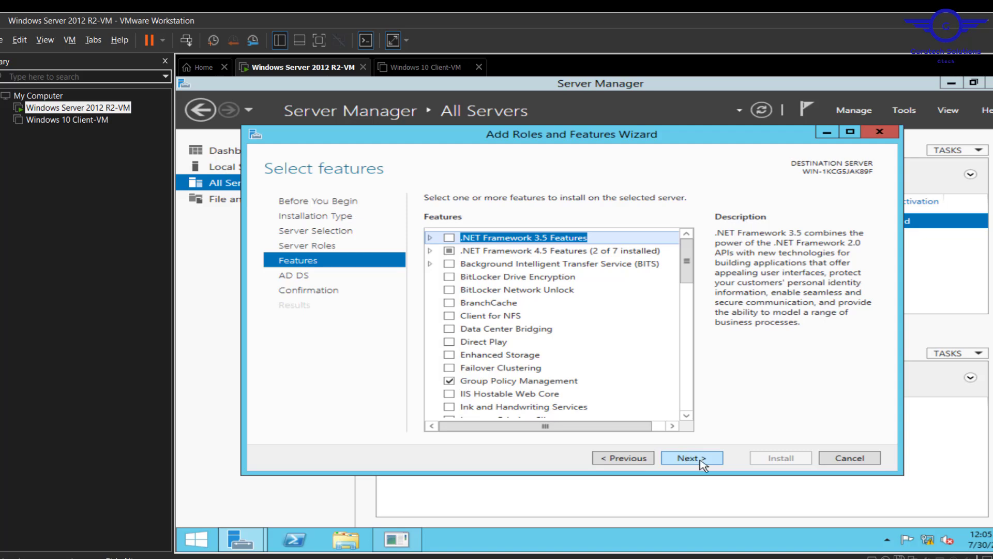
Keep default features and allow automatic restart for the AD DS installation.
left_click(692, 457)
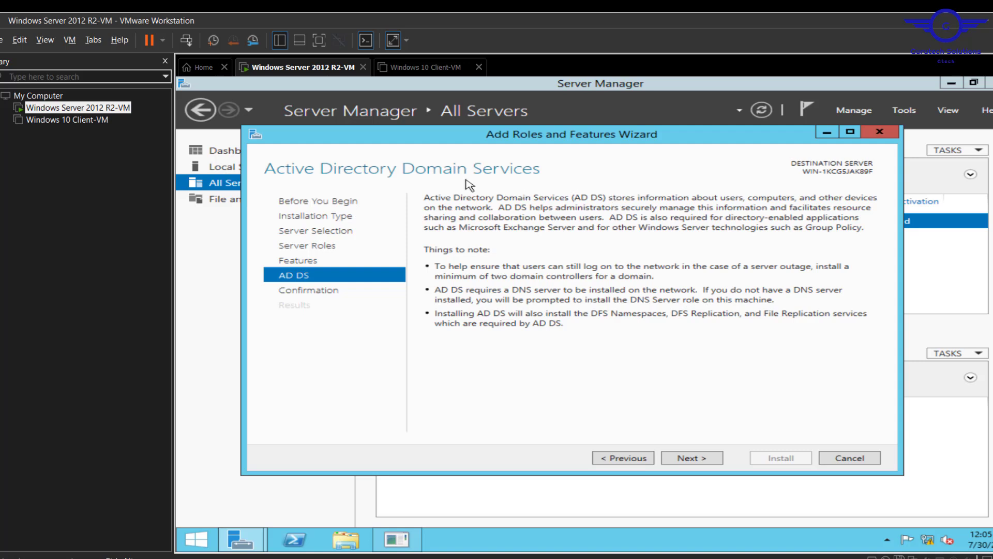
mouse_move(431, 209)
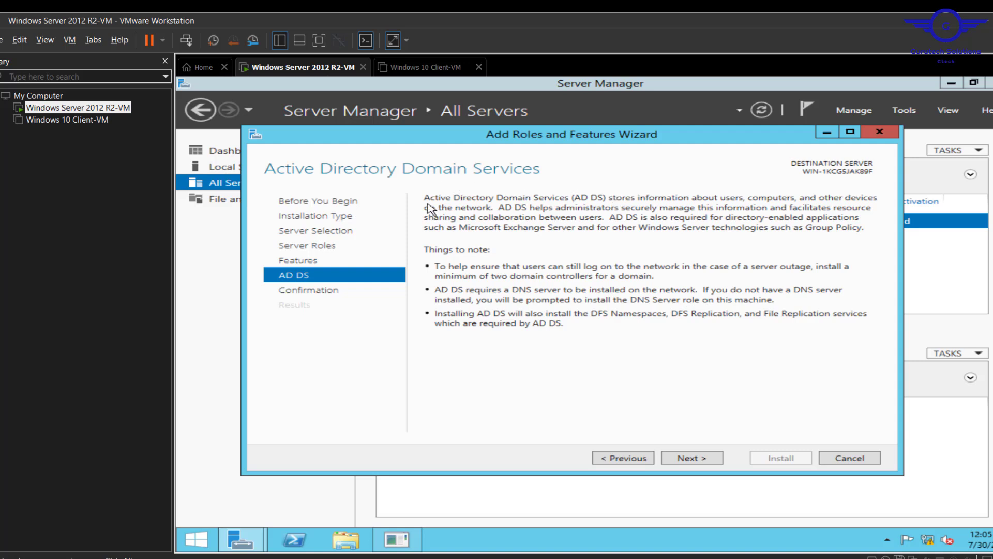
mouse_move(705, 450)
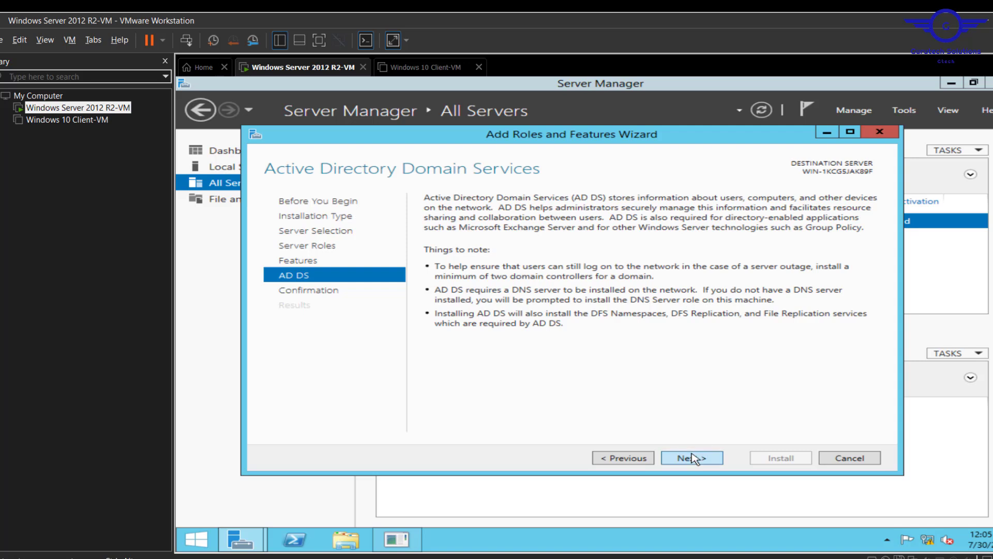
left_click(691, 457)
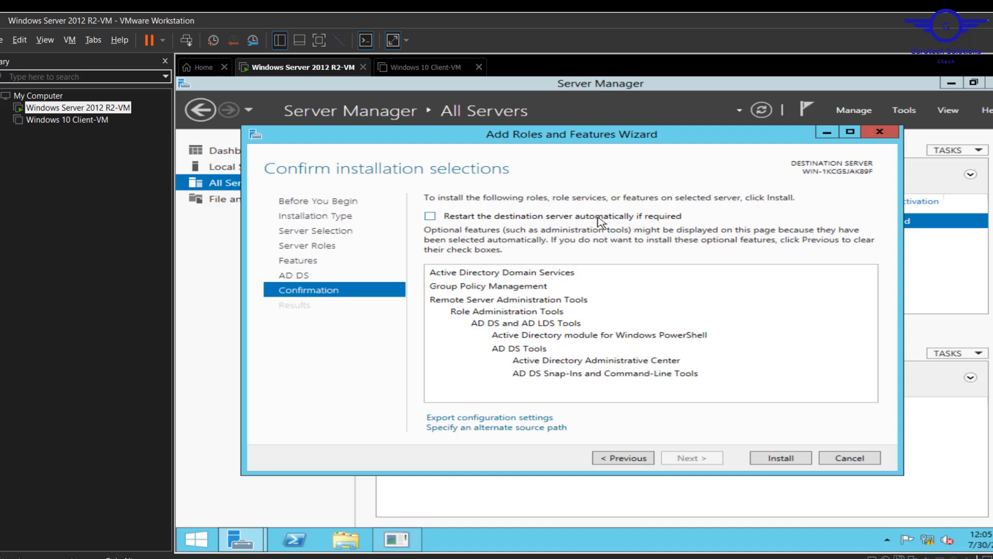
left_click(431, 217)
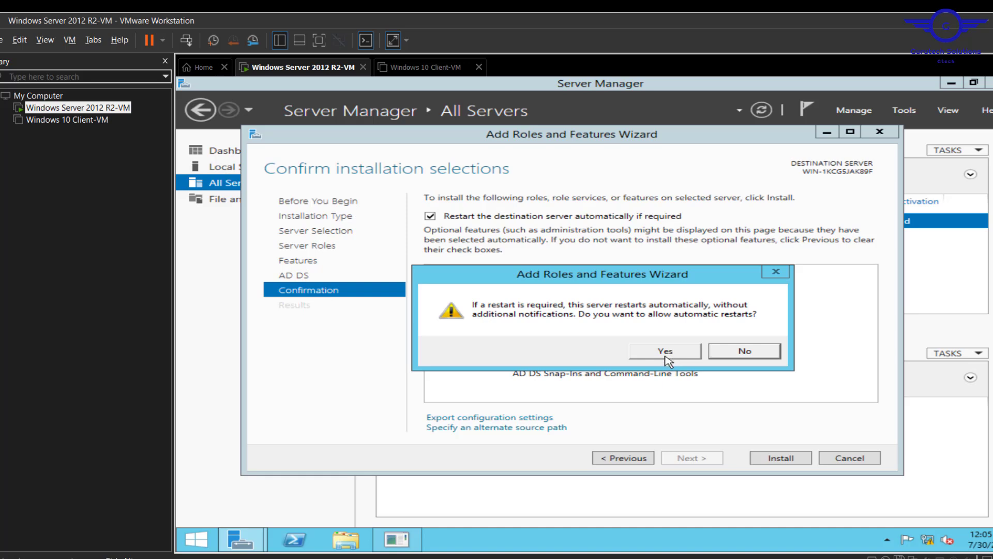
left_click(664, 351)
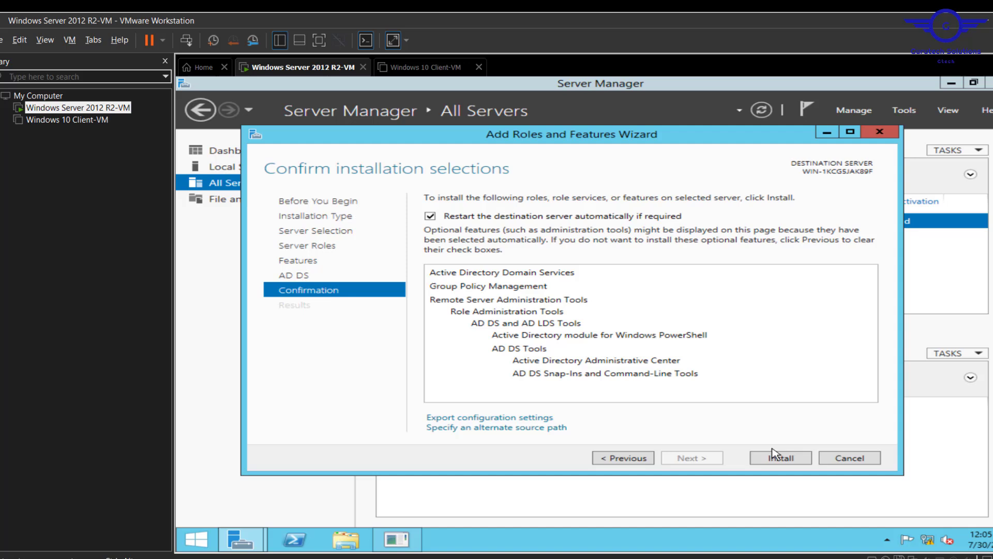
Install the AD DS role and close the wizard once it succeeds.
left_click(780, 457)
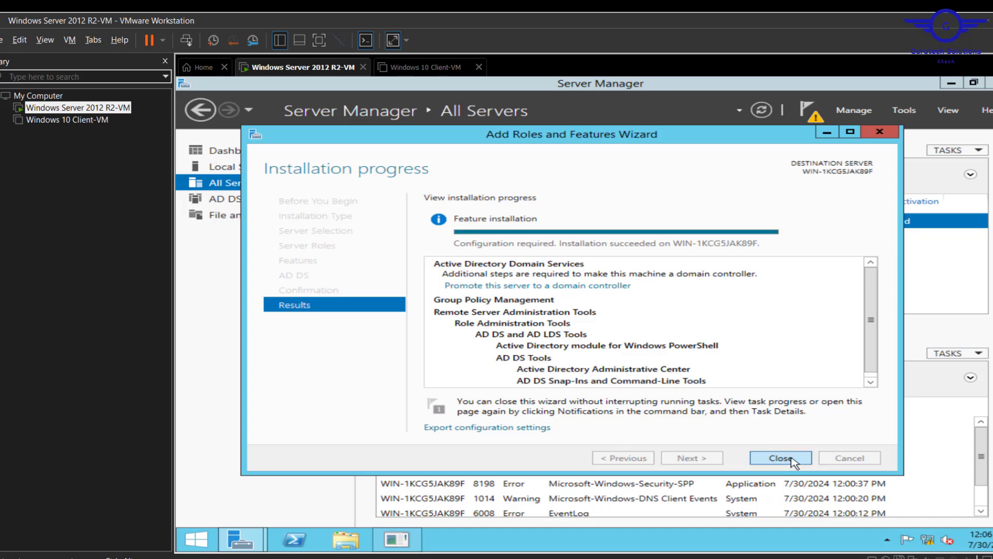
left_click(780, 457)
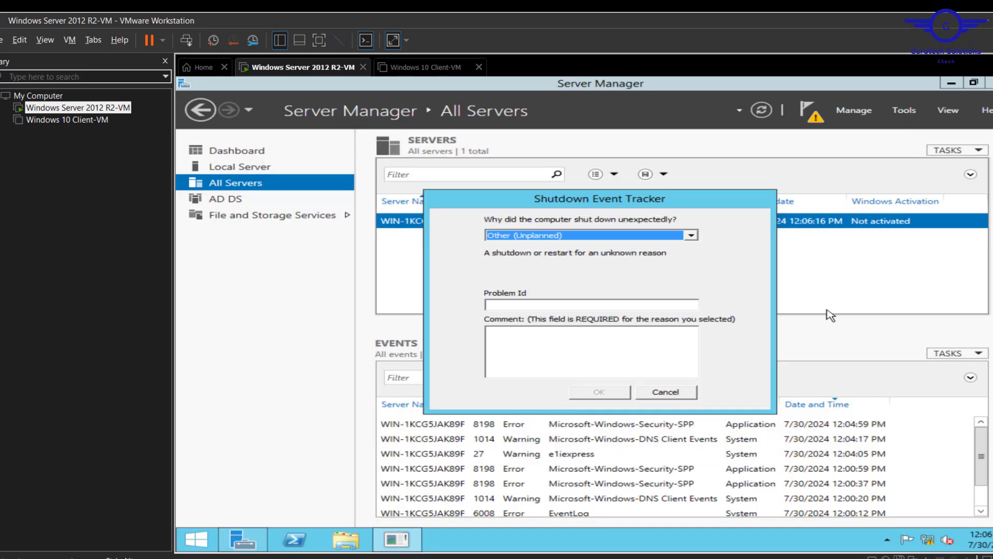
Cancel the Shutdown Event Tracker and view the AD DS page's configuration notification.
left_click(666, 392)
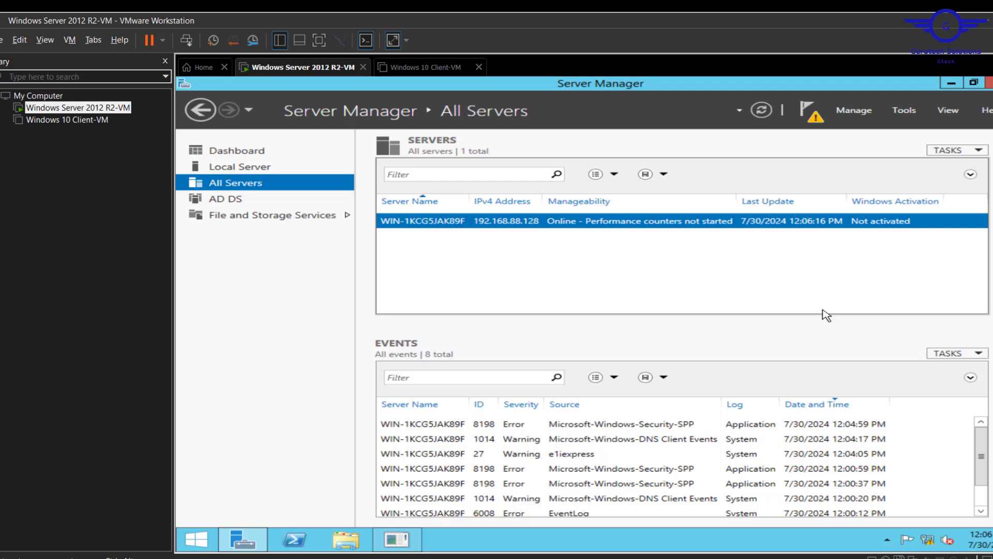
mouse_move(228, 199)
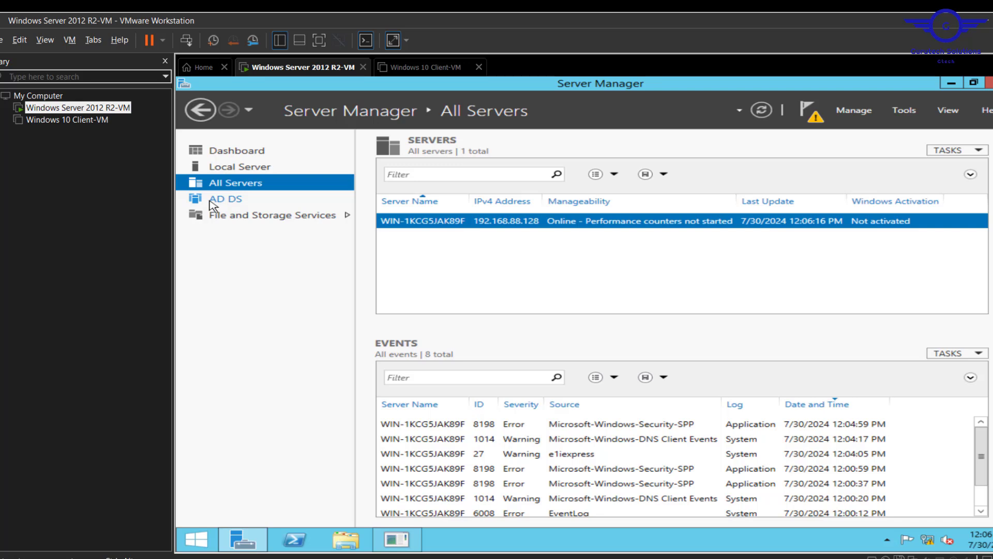
left_click(224, 199)
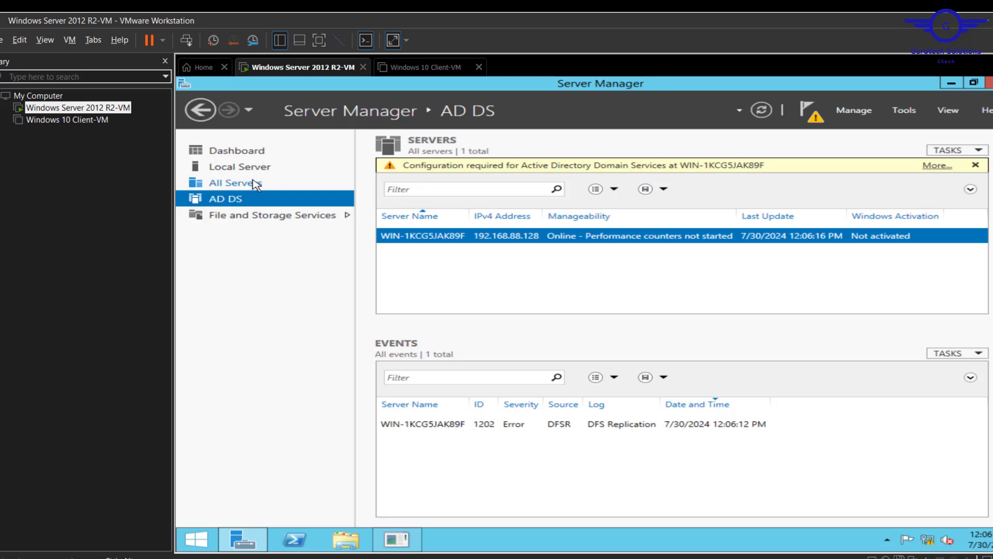
left_click(235, 182)
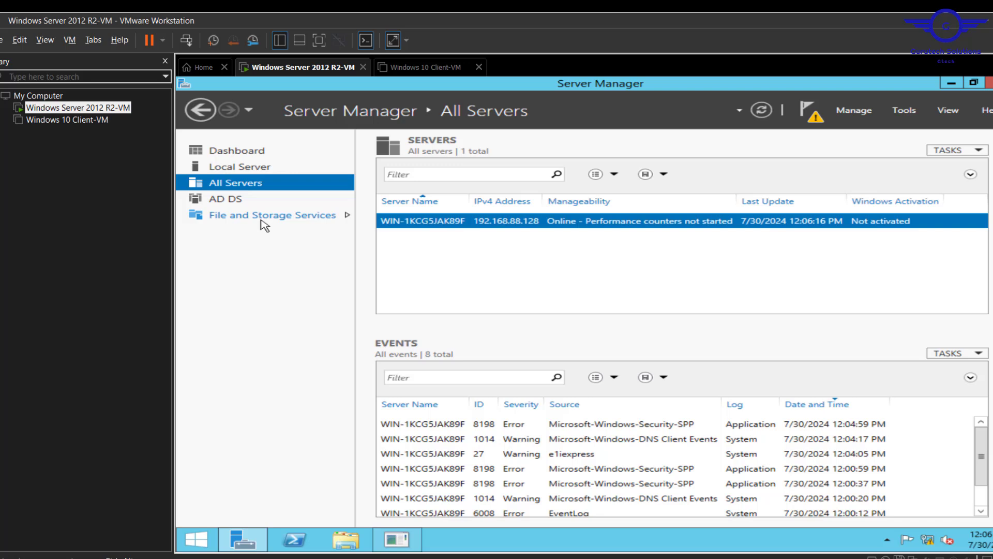
left_click(226, 199)
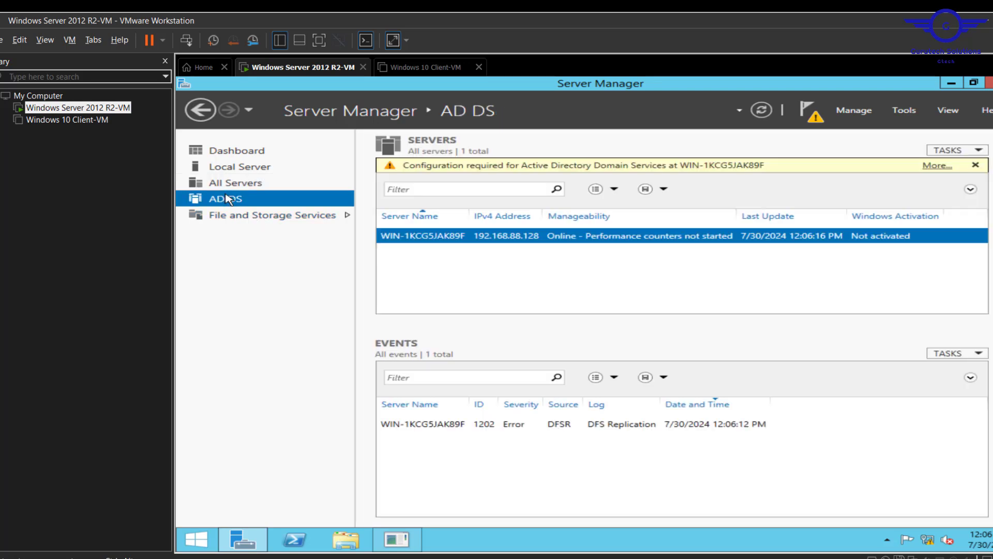
mouse_move(616, 179)
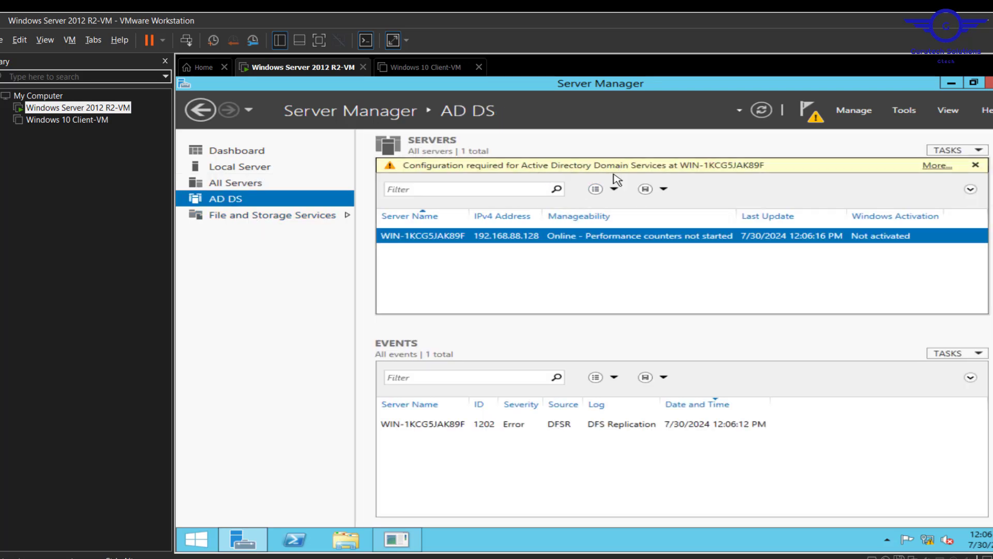
mouse_move(507, 184)
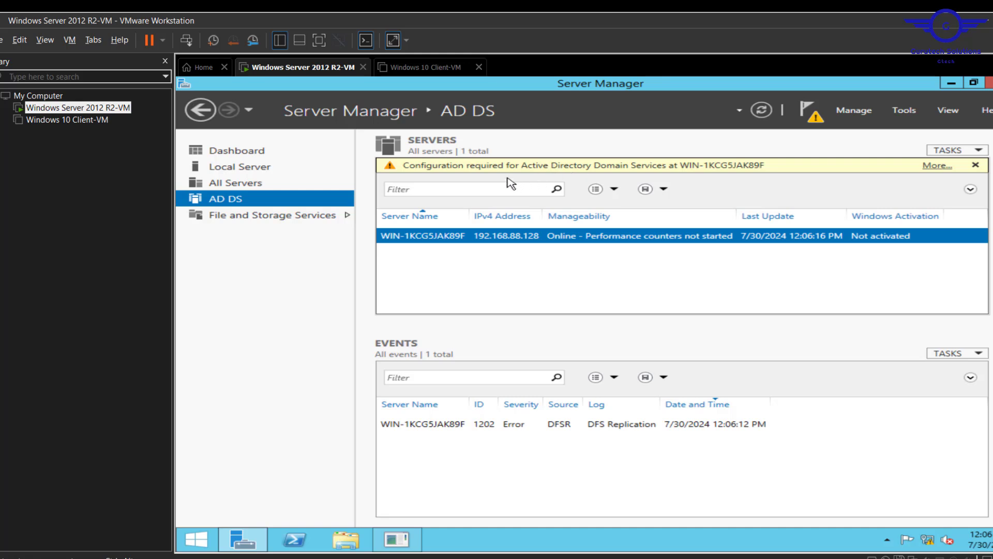
mouse_move(638, 173)
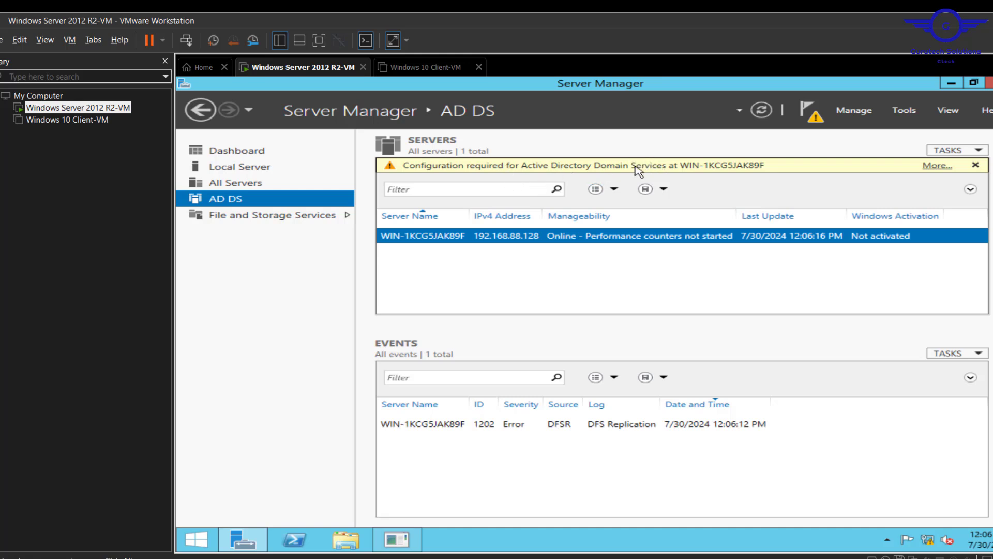
mouse_move(530, 178)
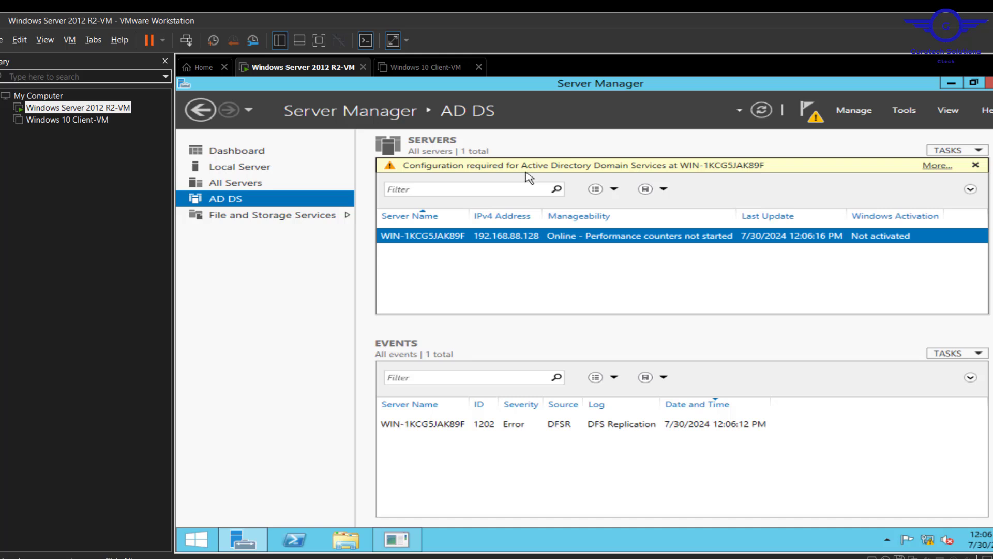
mouse_move(873, 162)
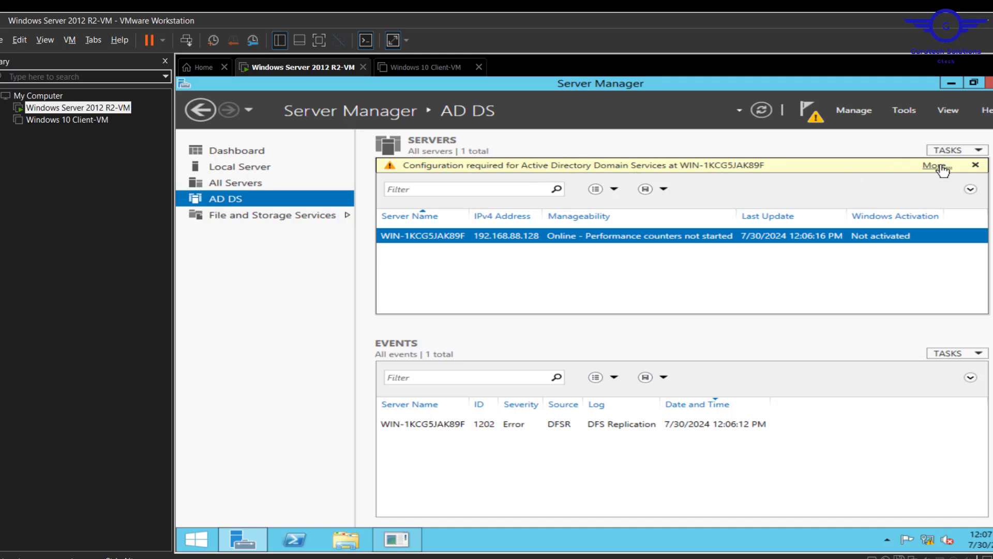
mouse_move(811, 119)
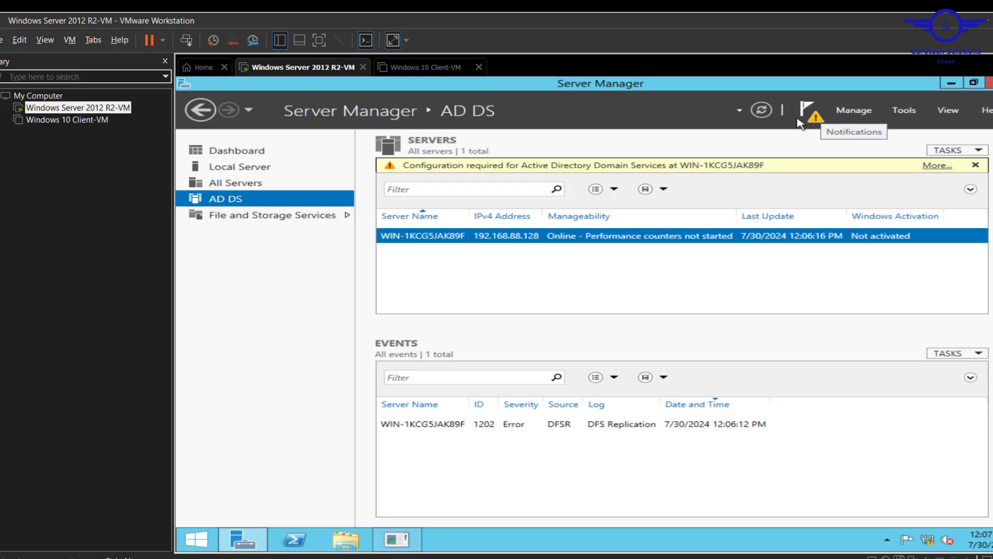
left_click(809, 110)
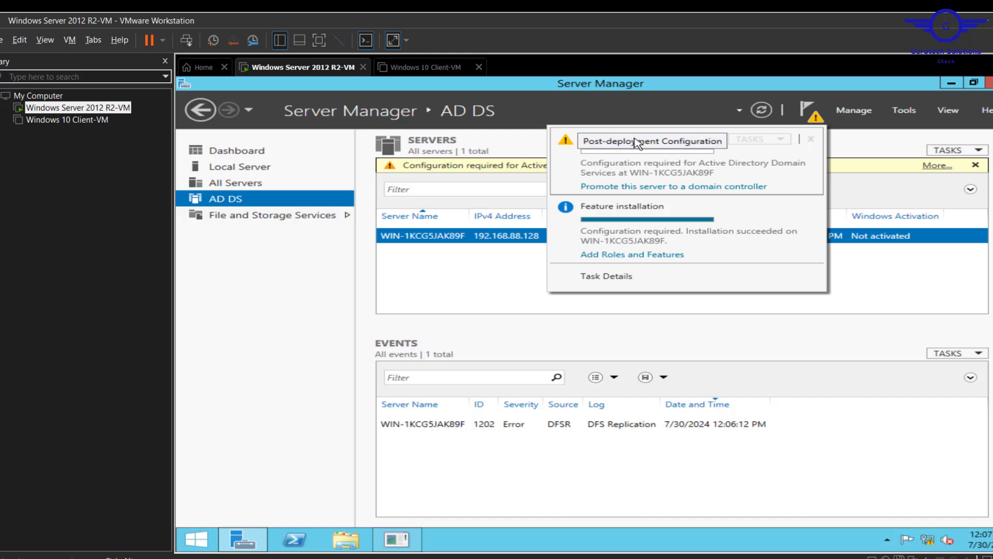
mouse_move(681, 143)
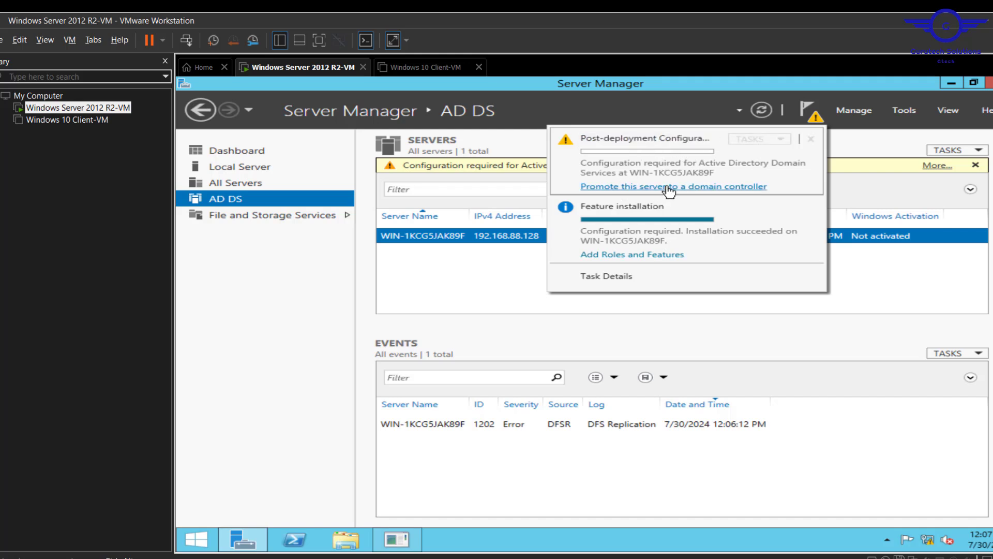
Promote this server to a domain controller from the notifications panel.
left_click(673, 185)
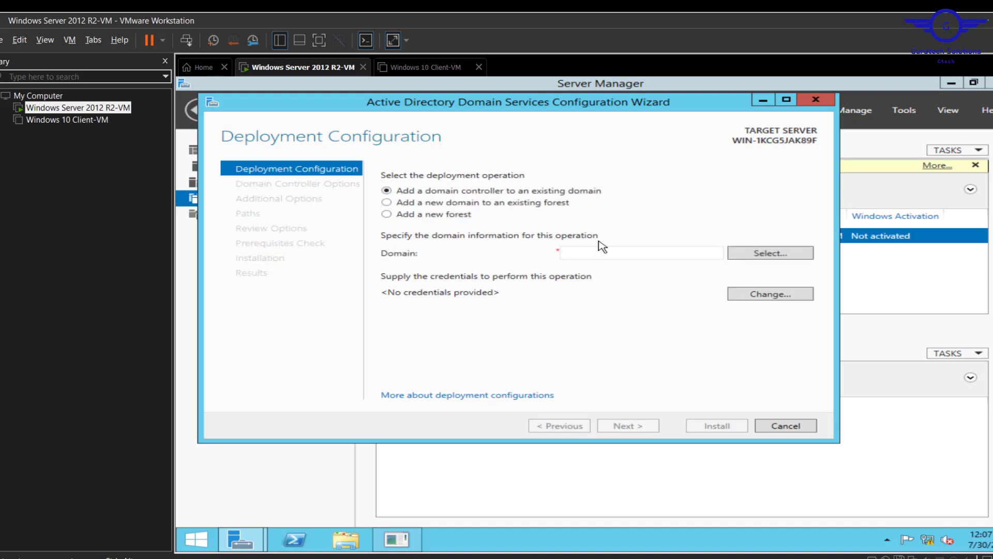
mouse_move(576, 253)
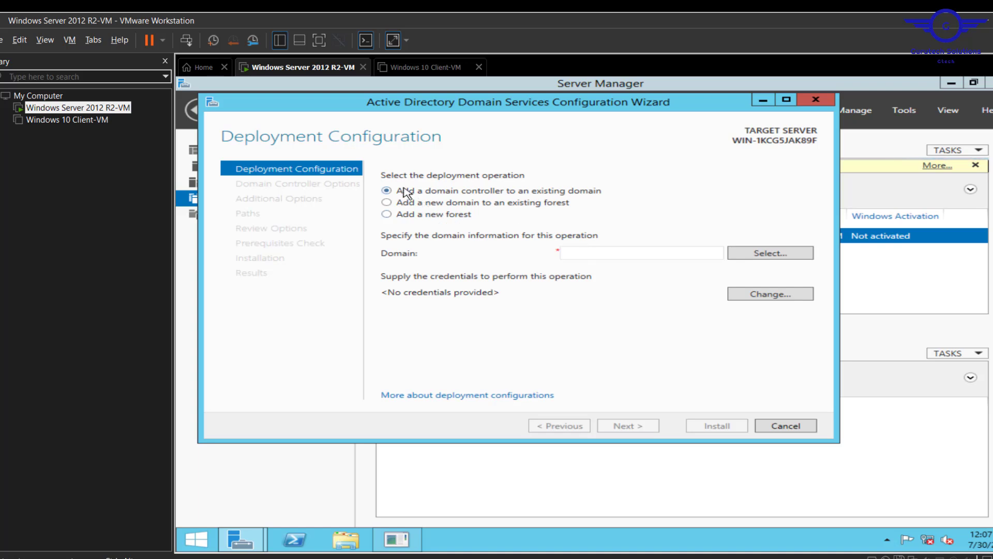
mouse_move(610, 197)
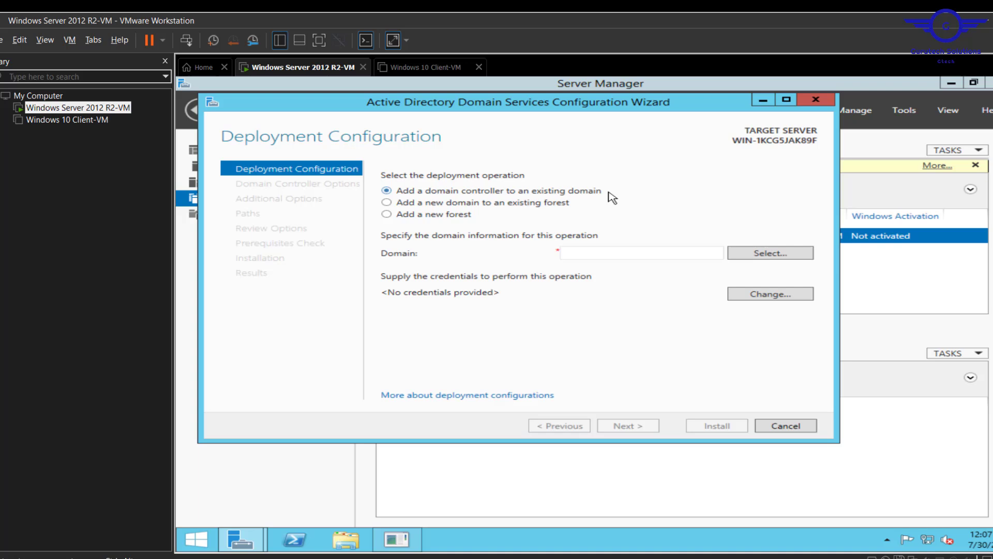
mouse_move(625, 200)
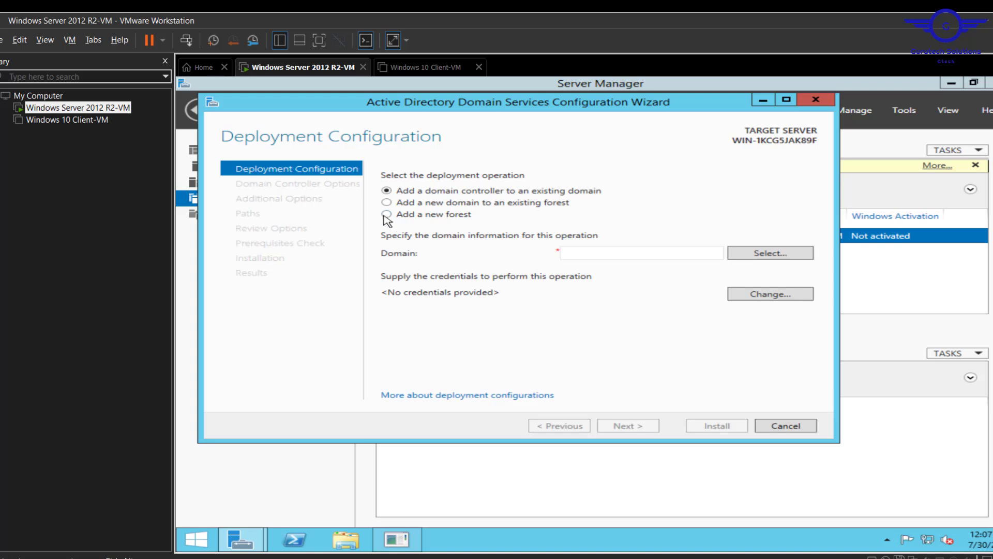
Create a new forest with root domain name gtect.test and continue to Domain Controller Options.
left_click(386, 215)
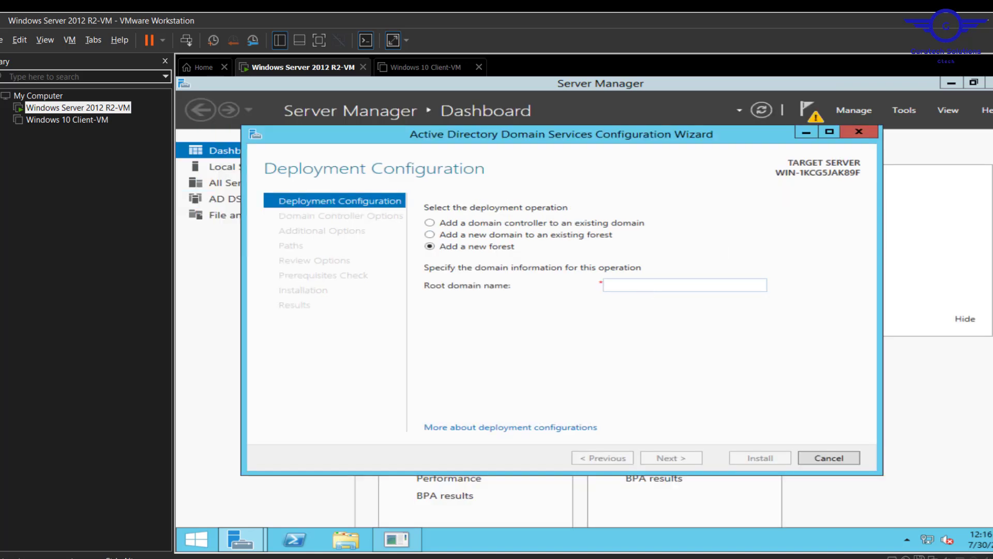
type("gte")
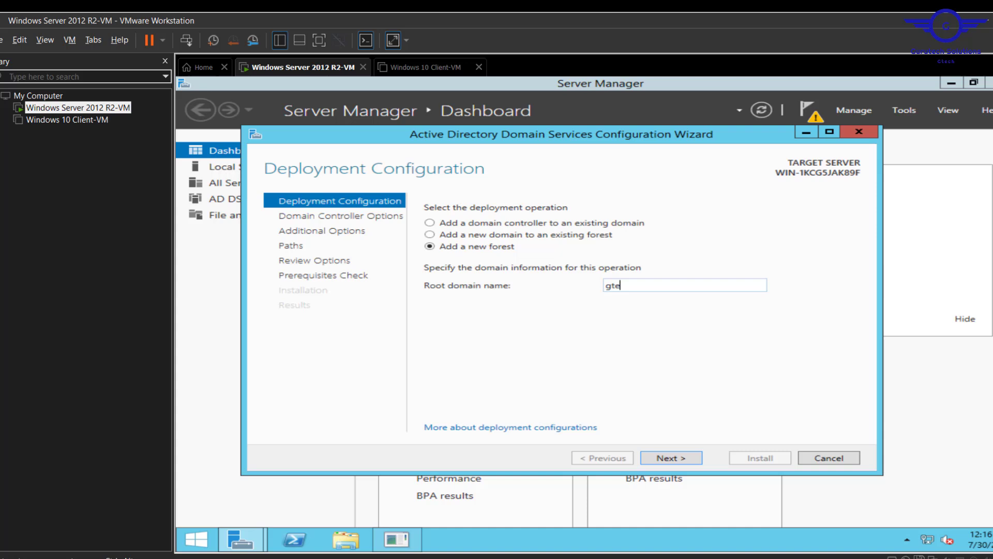
type("ct.test")
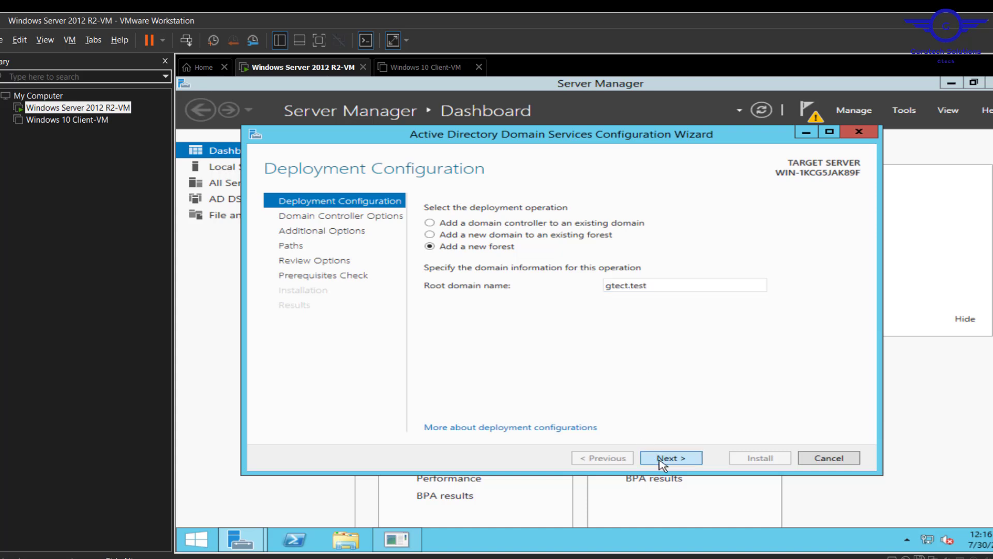
left_click(671, 457)
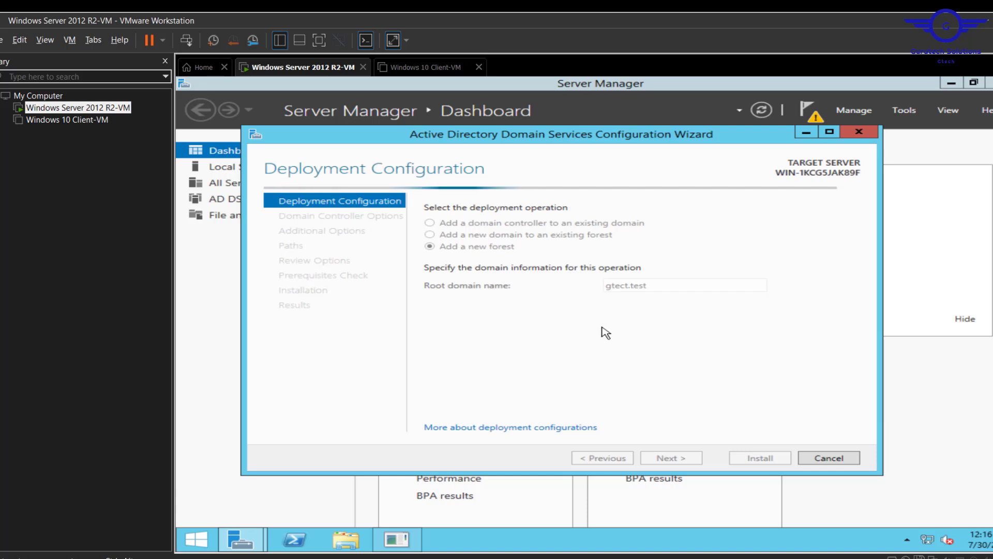
left_click(671, 457)
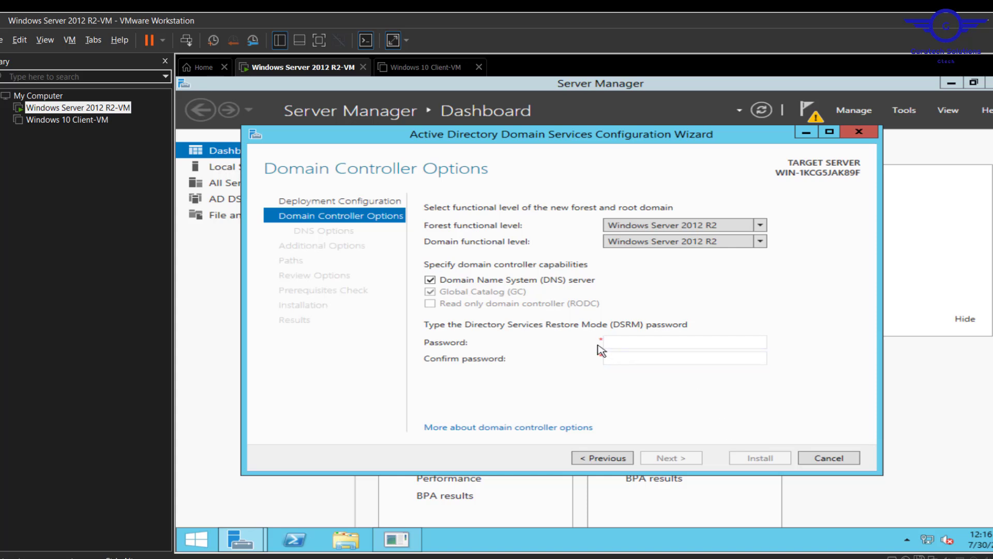
Enter the DSRM password, skip DNS delegation, and set NetBIOS name GTECT.
type("•")
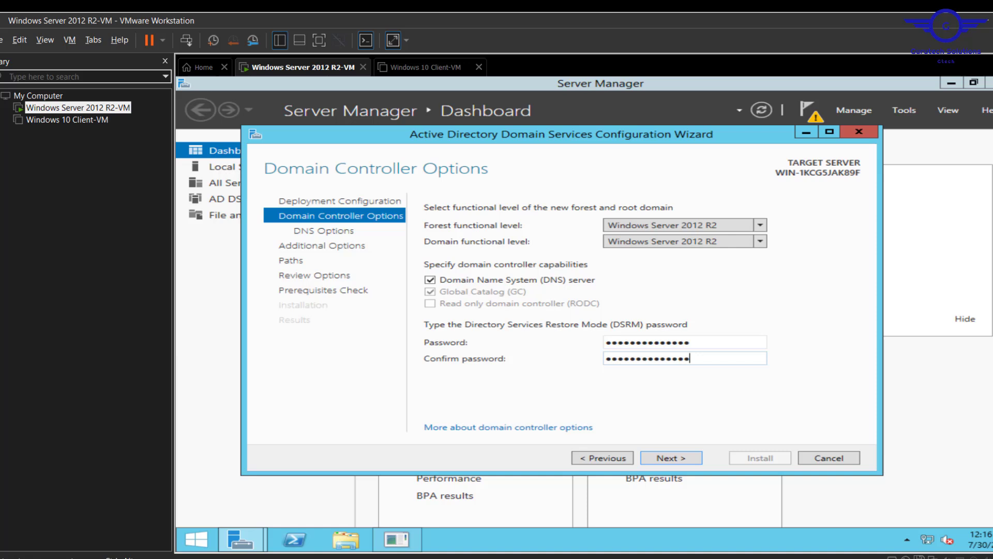
left_click(671, 458)
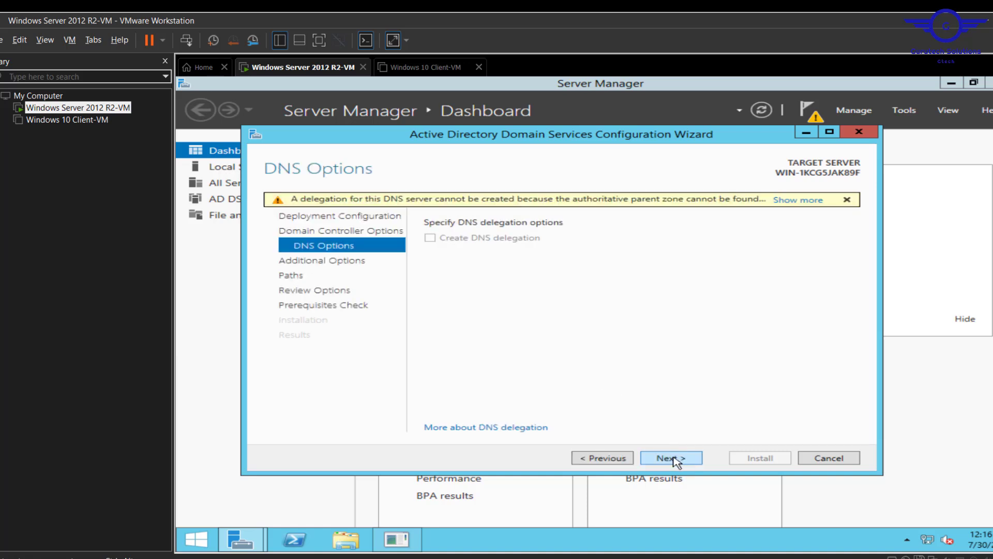
left_click(671, 458)
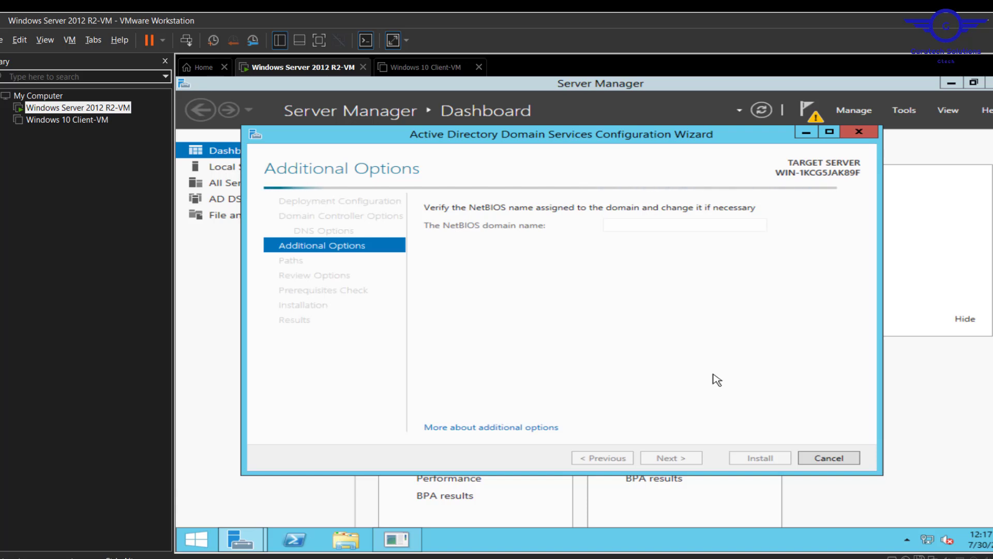
type("GTECT")
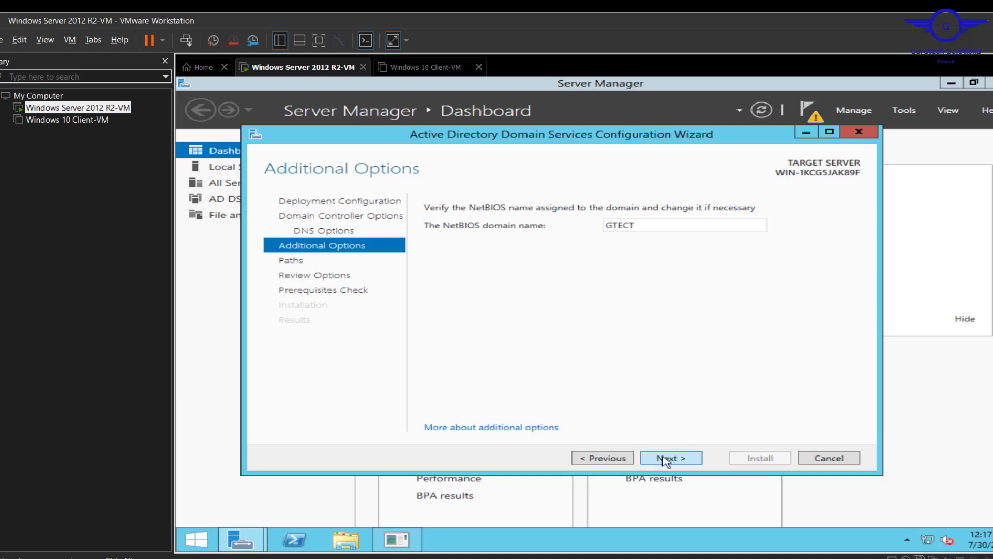
Accept NetBIOS name GTECT and default paths, then run the prerequisites check.
left_click(670, 458)
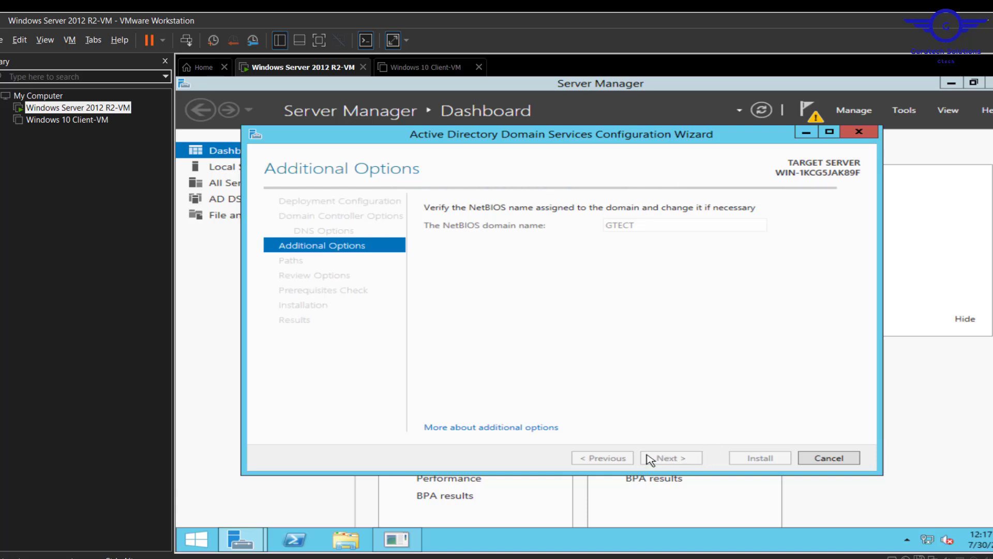
left_click(671, 457)
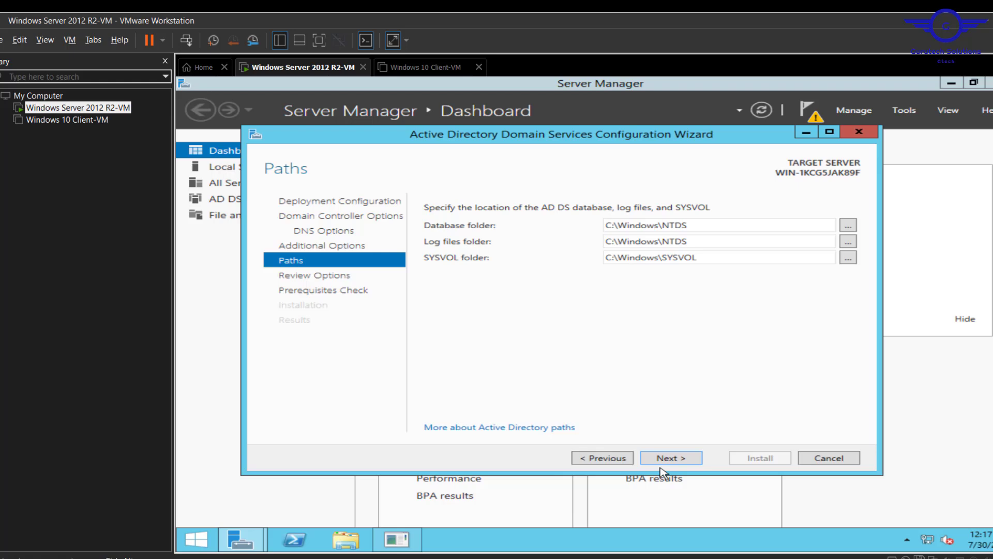
left_click(670, 457)
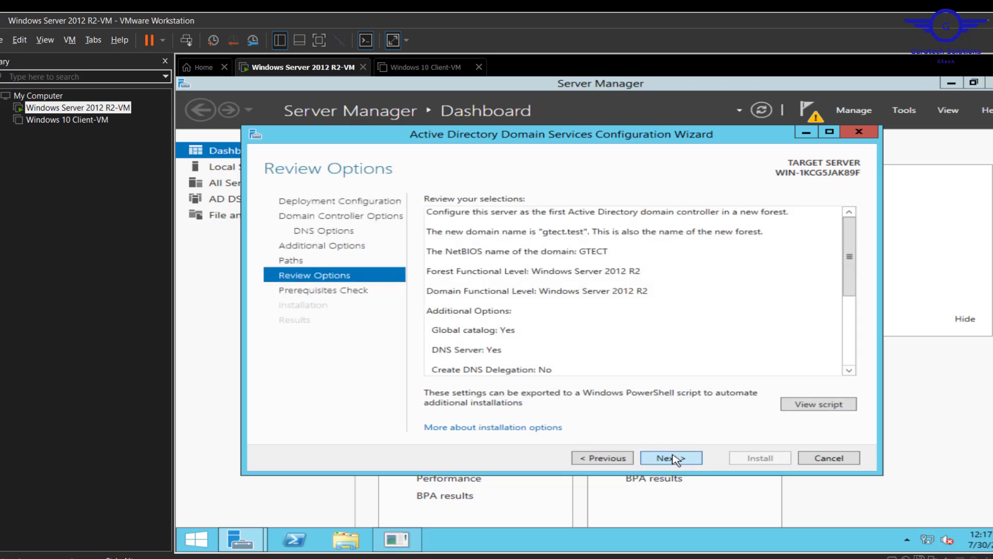
left_click(671, 457)
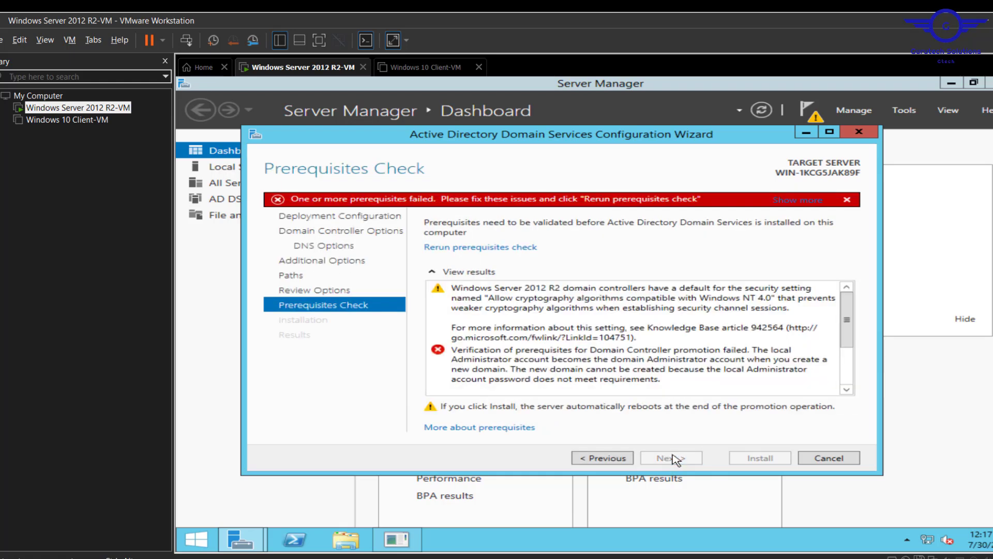
scroll("down", 3)
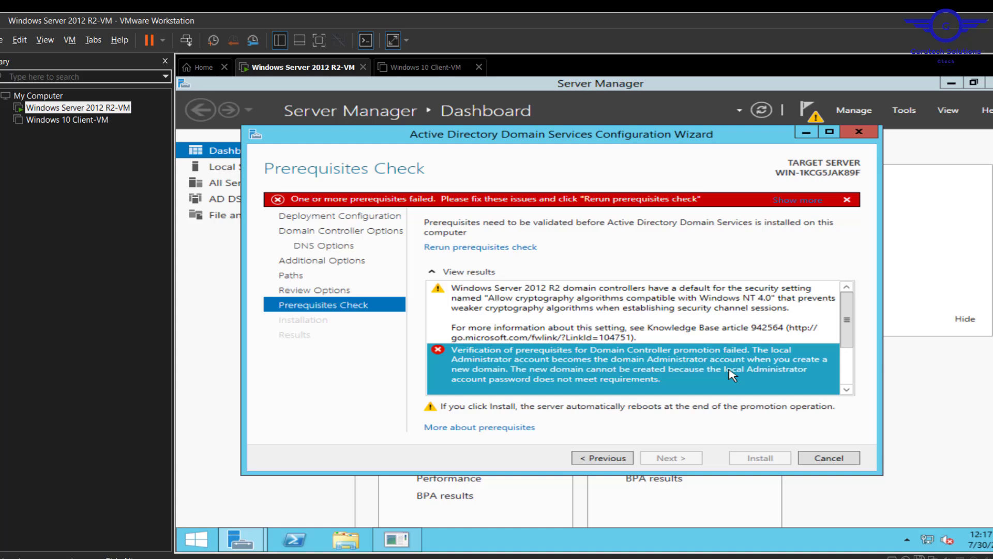
scroll("down", 3)
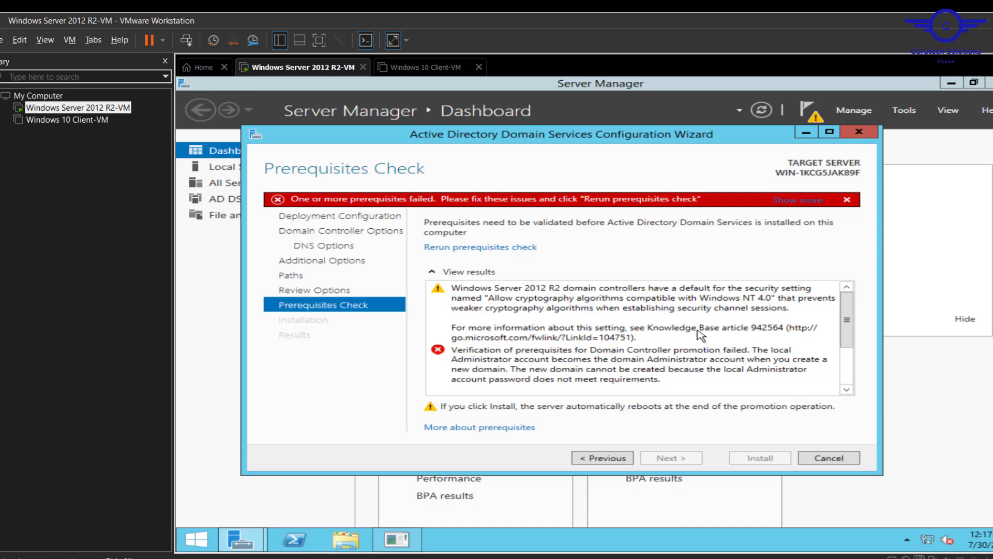
mouse_move(718, 344)
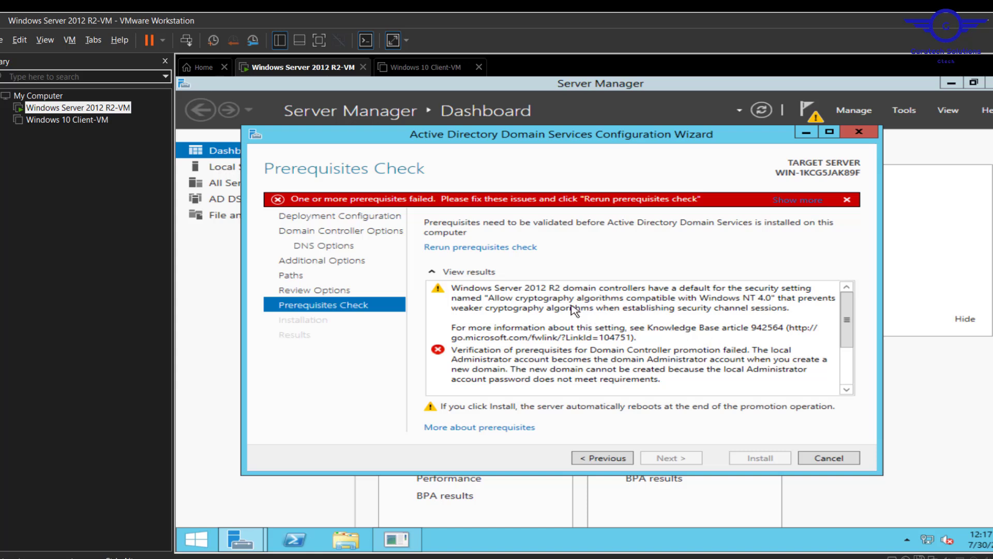
mouse_move(754, 303)
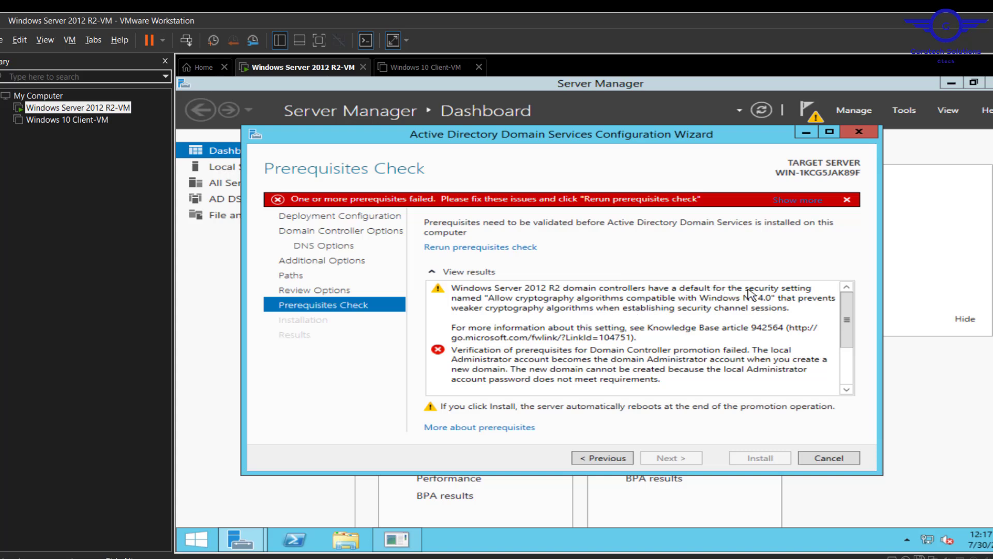
mouse_move(627, 323)
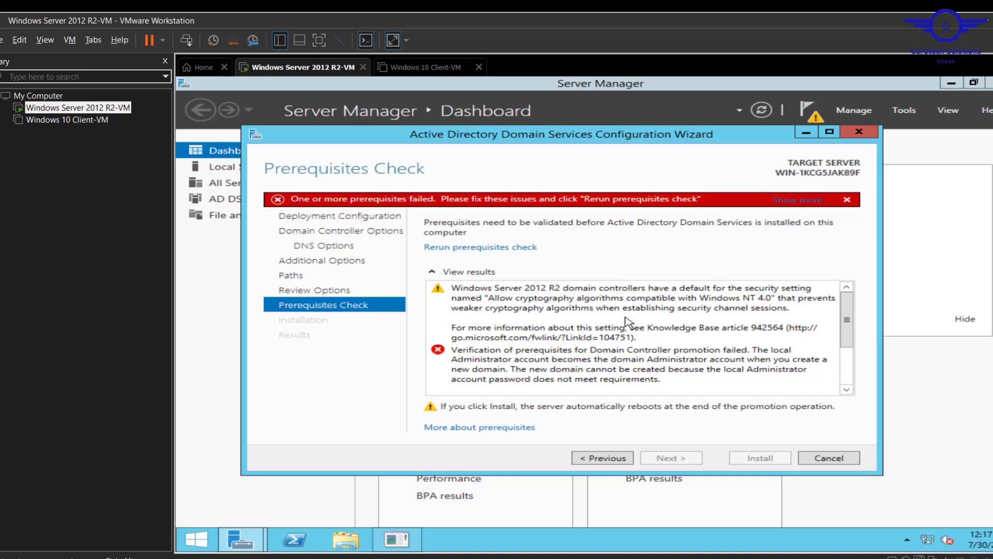
mouse_move(670, 363)
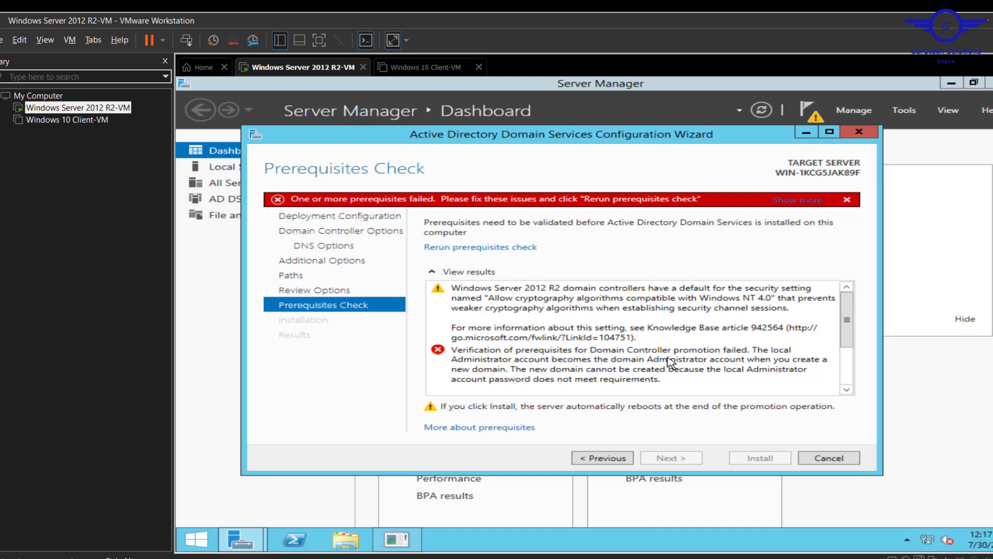
mouse_move(677, 357)
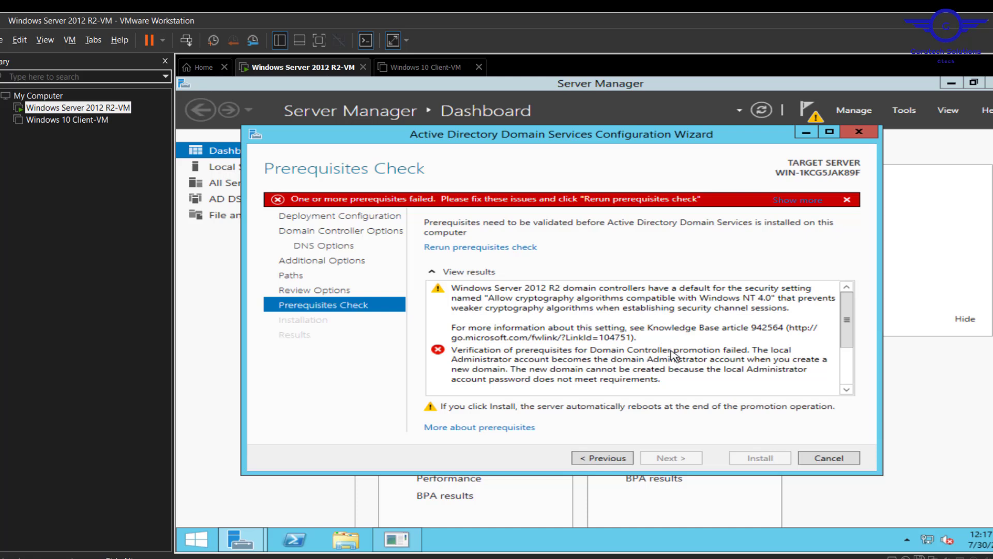
scroll("down", 3)
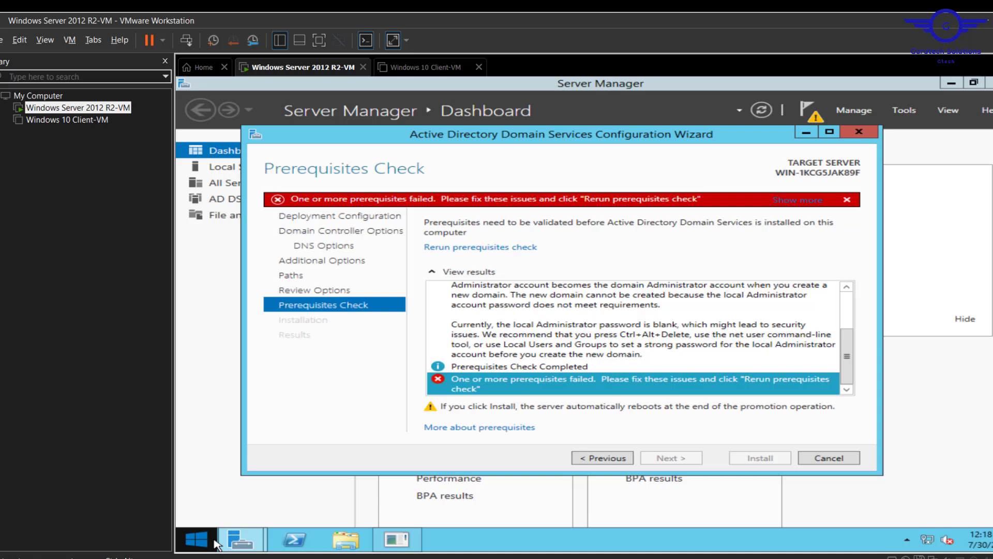
Launch Computer Management from Start and list the local user accounts.
left_click(196, 539)
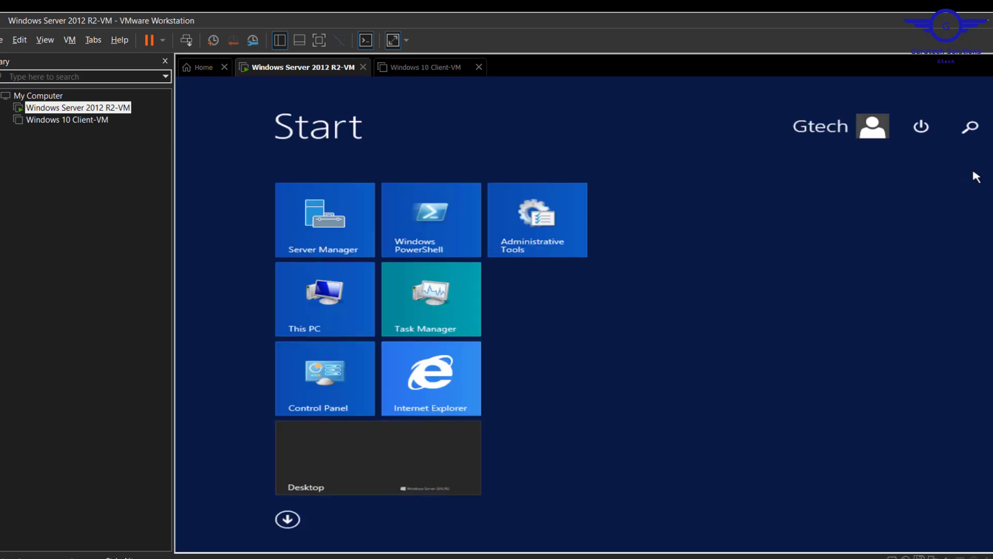
left_click(970, 126)
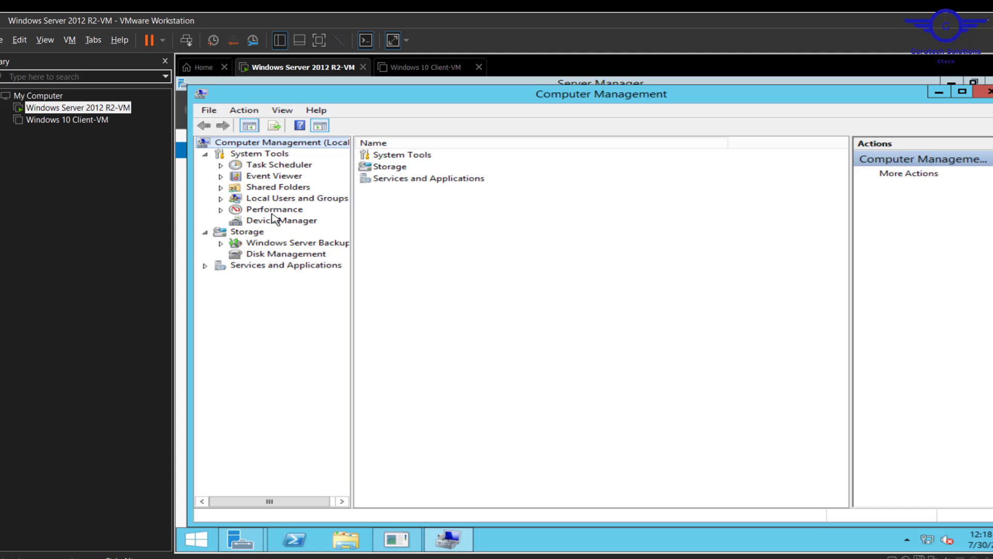
left_click(296, 197)
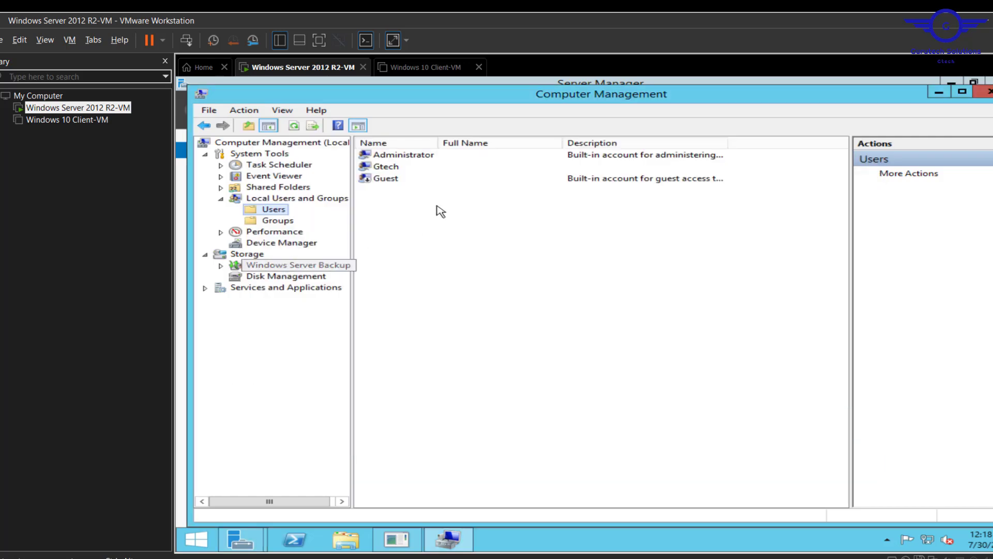
Bring up the built-in Administrator account's Properties dialog.
right_click(403, 154)
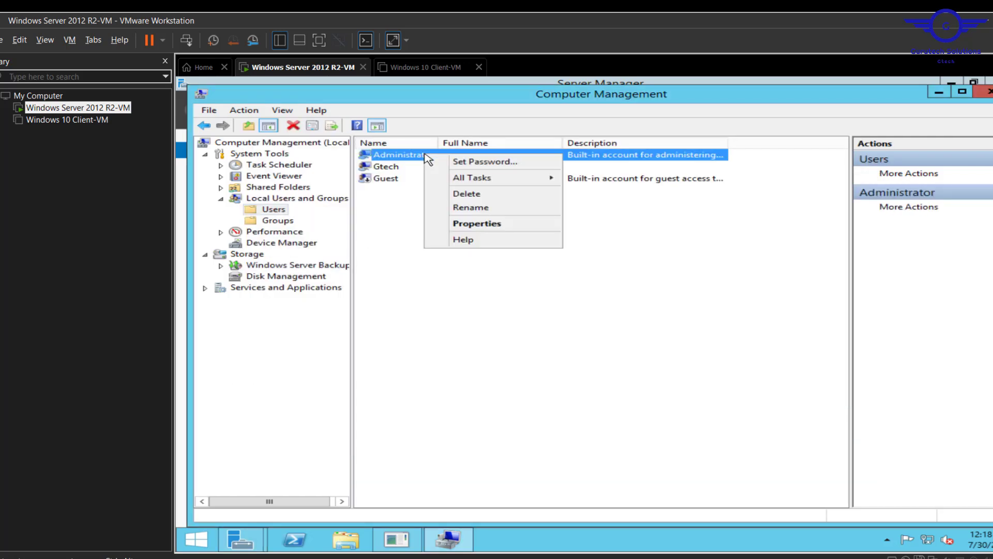
mouse_move(487, 223)
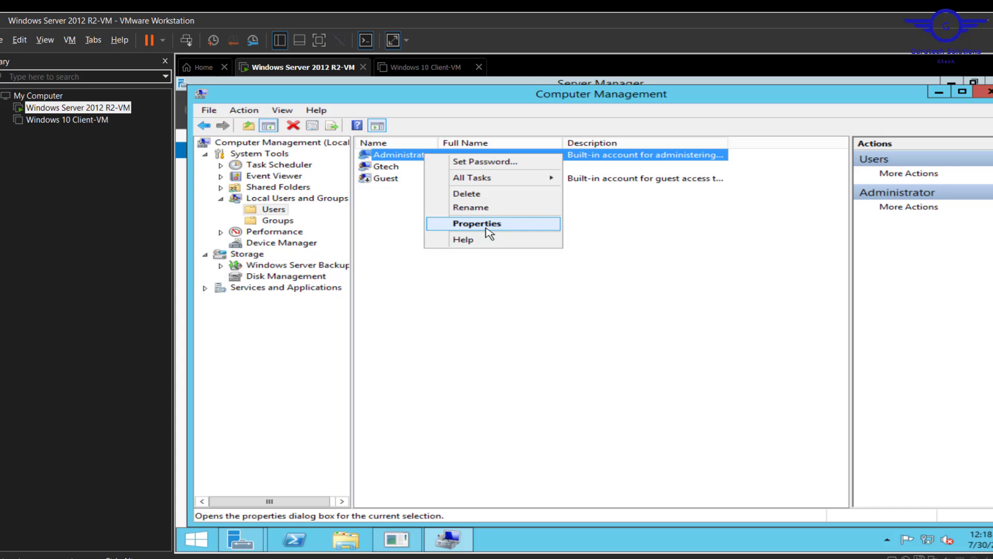
left_click(476, 223)
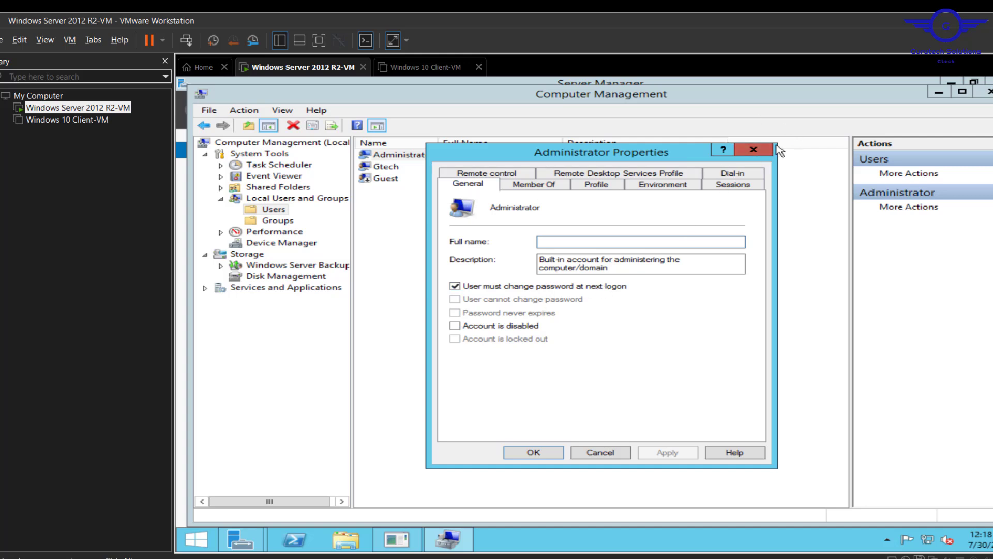
right_click(386, 165)
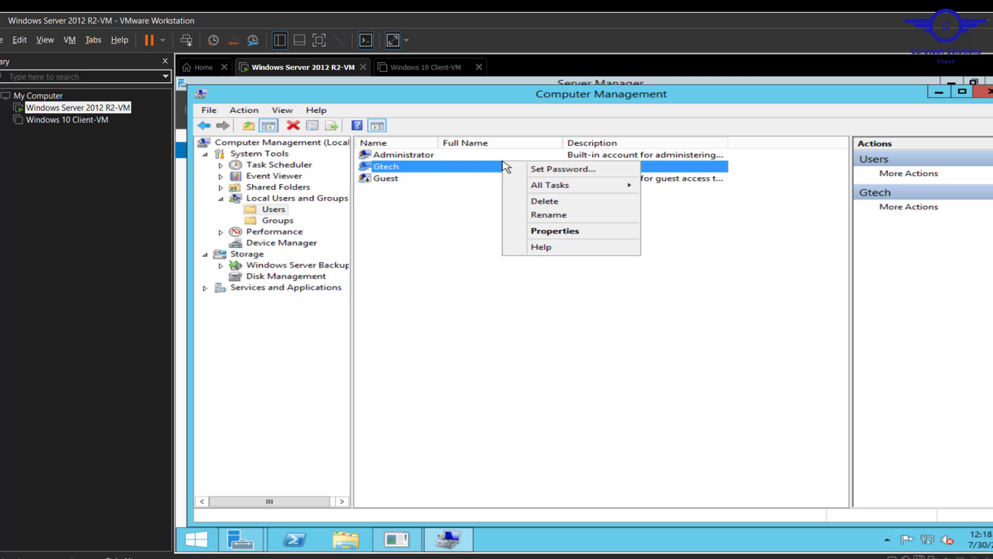
right_click(404, 154)
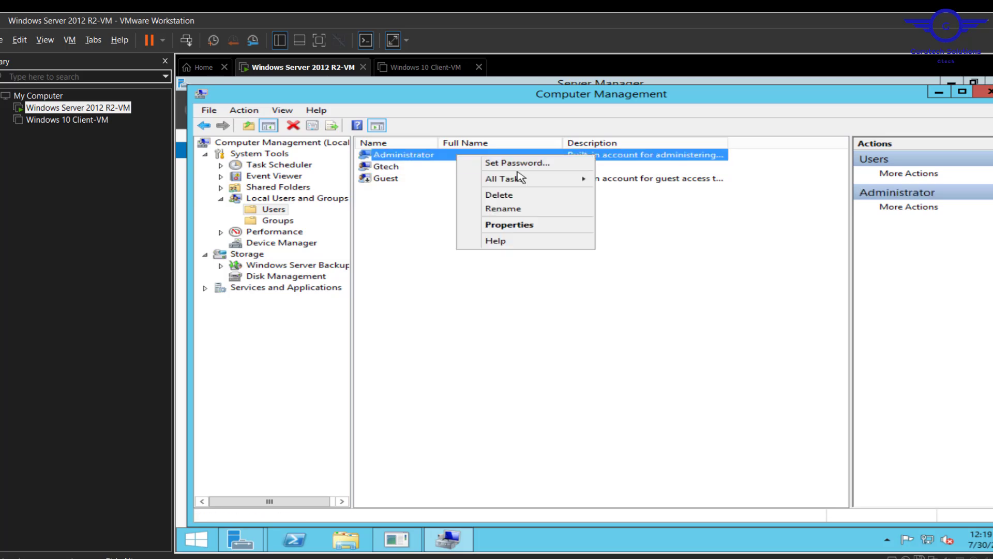
left_click(517, 162)
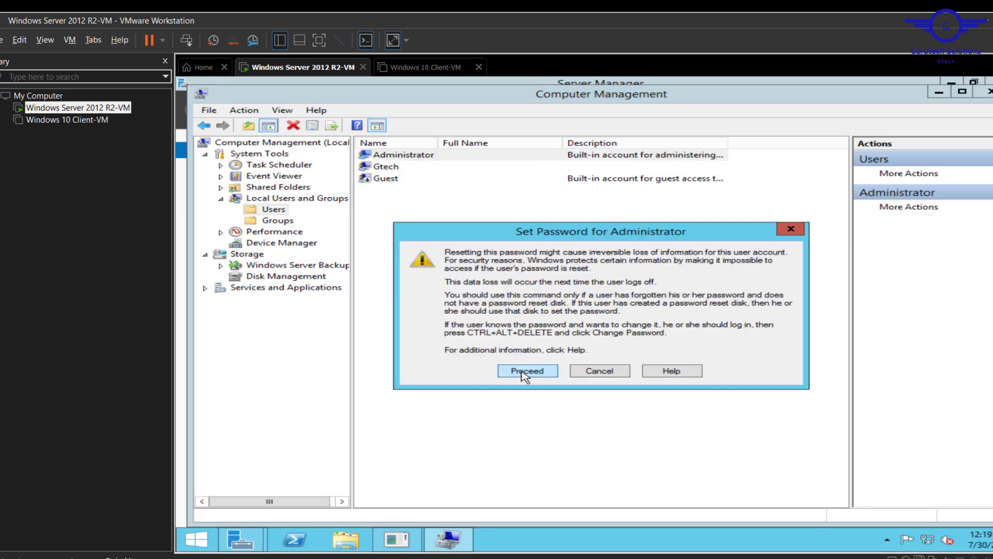
left_click(526, 370)
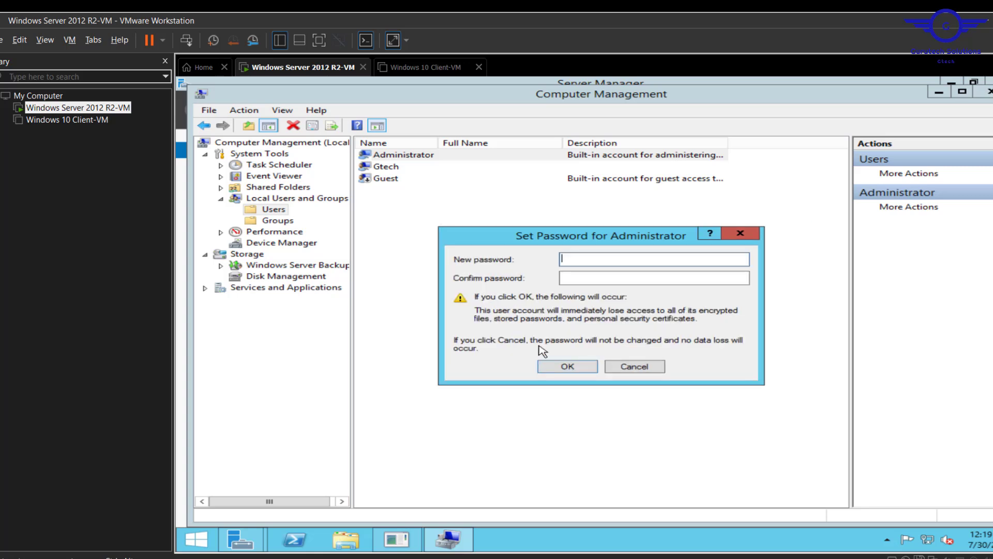
mouse_move(575, 301)
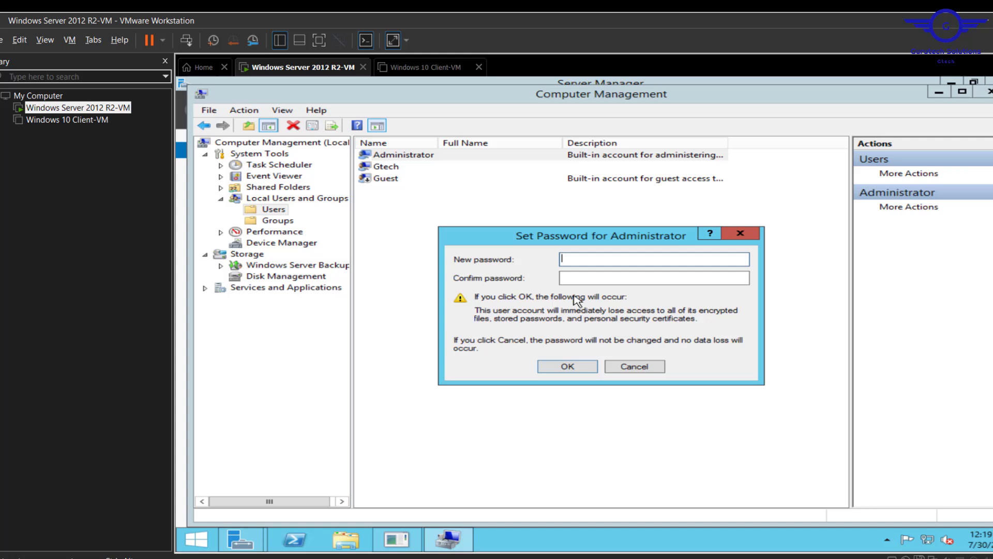
type("password")
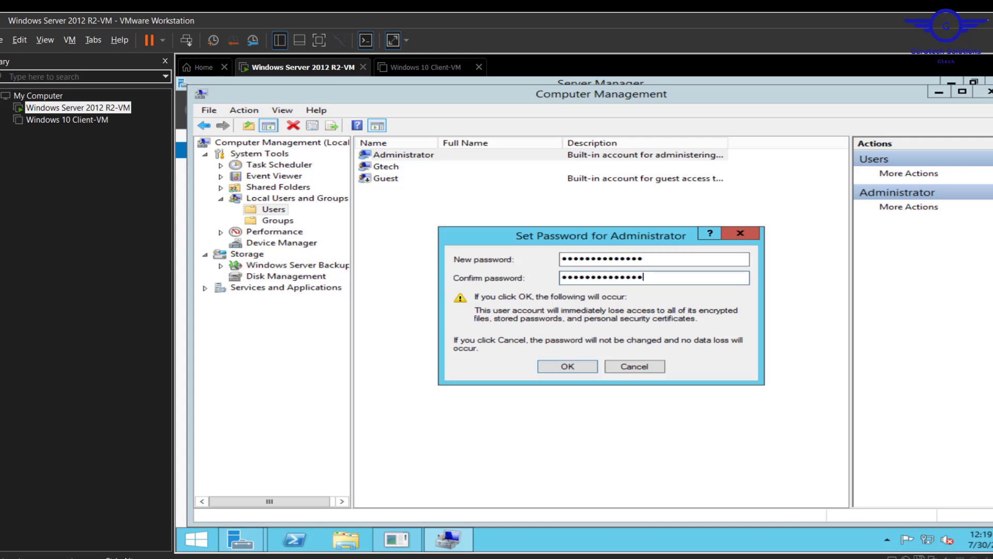
left_click(566, 366)
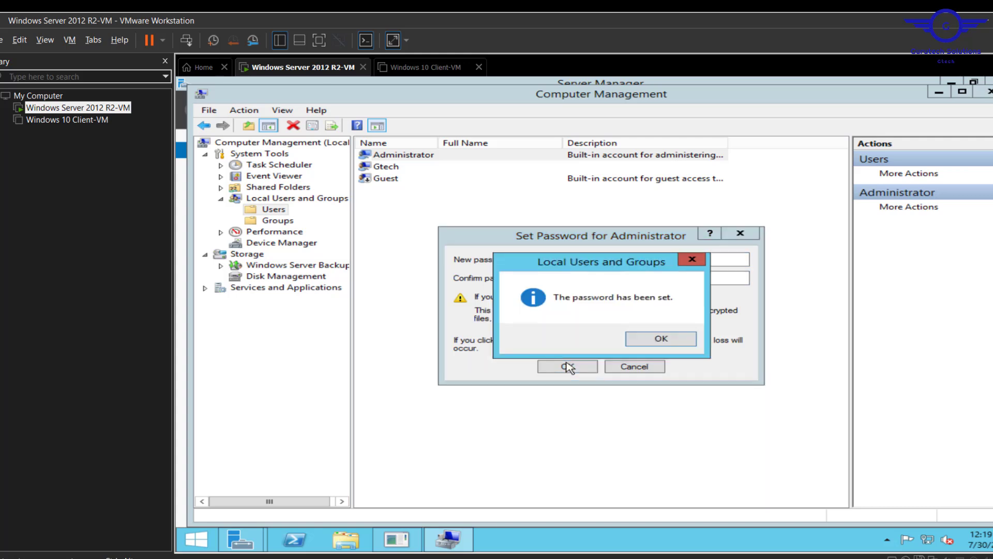
left_click(661, 339)
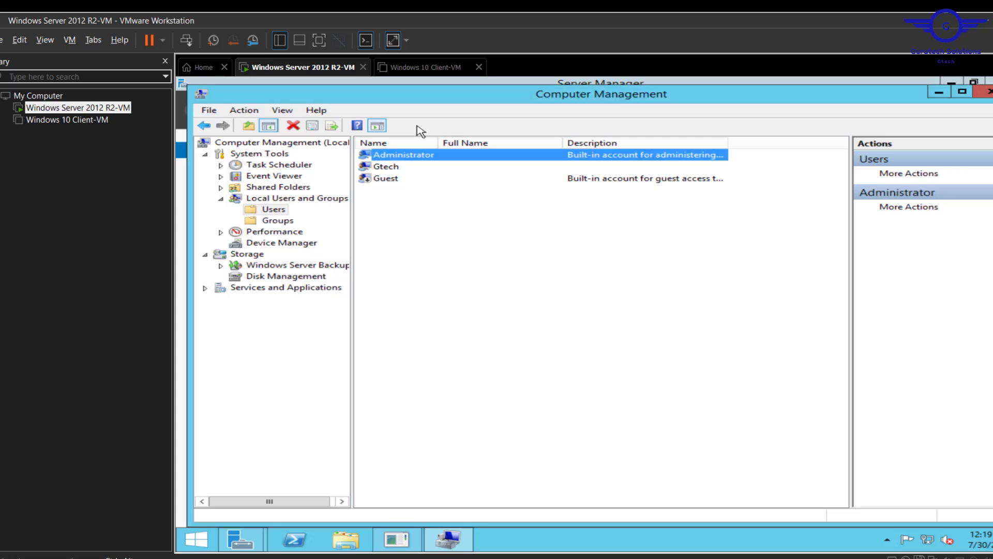
mouse_move(383, 173)
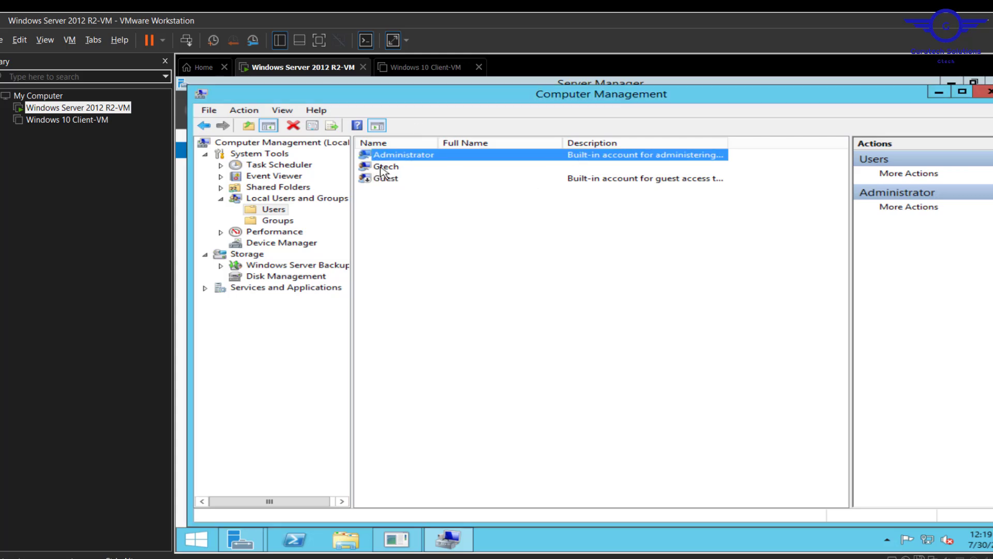
left_click(386, 165)
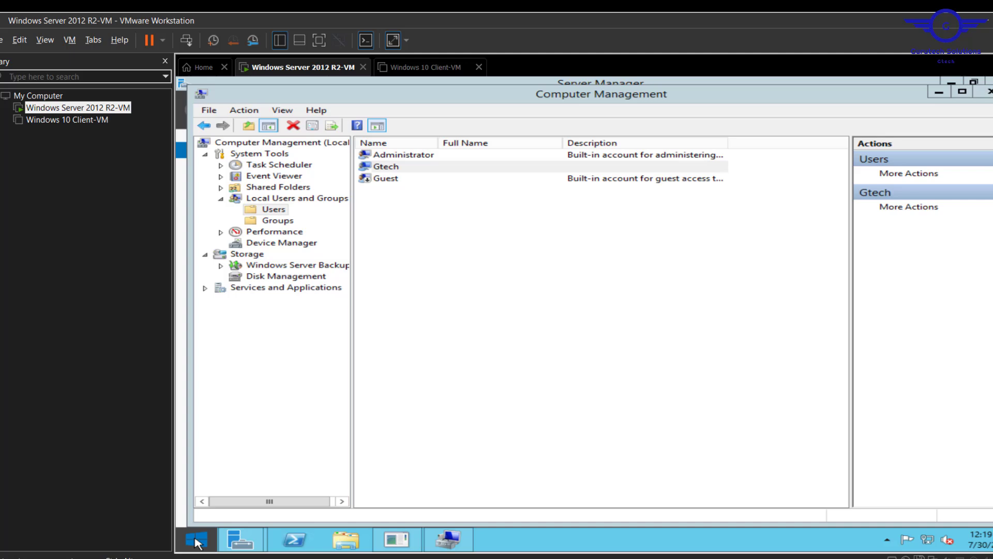
Return to the local Users list and select the Gtech account.
left_click(197, 539)
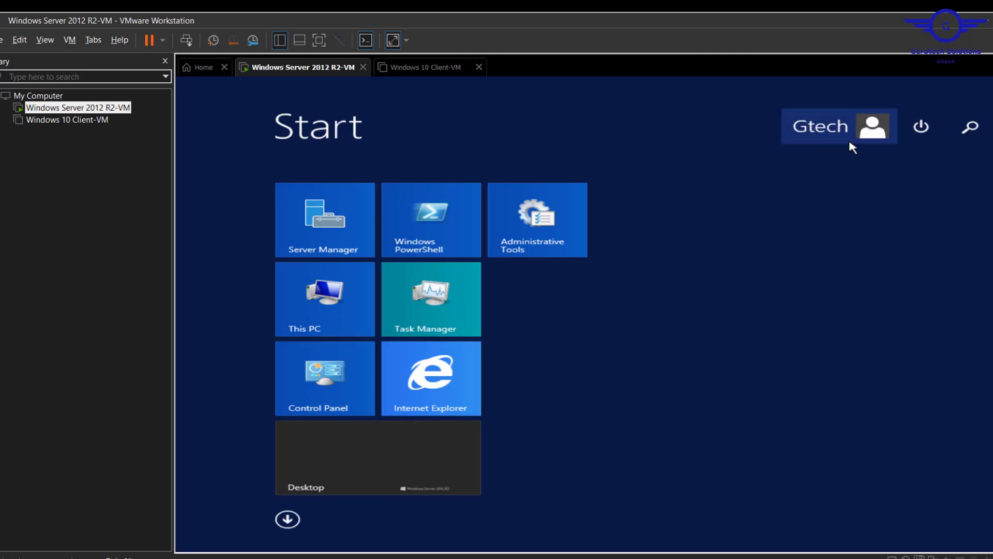
left_click(288, 519)
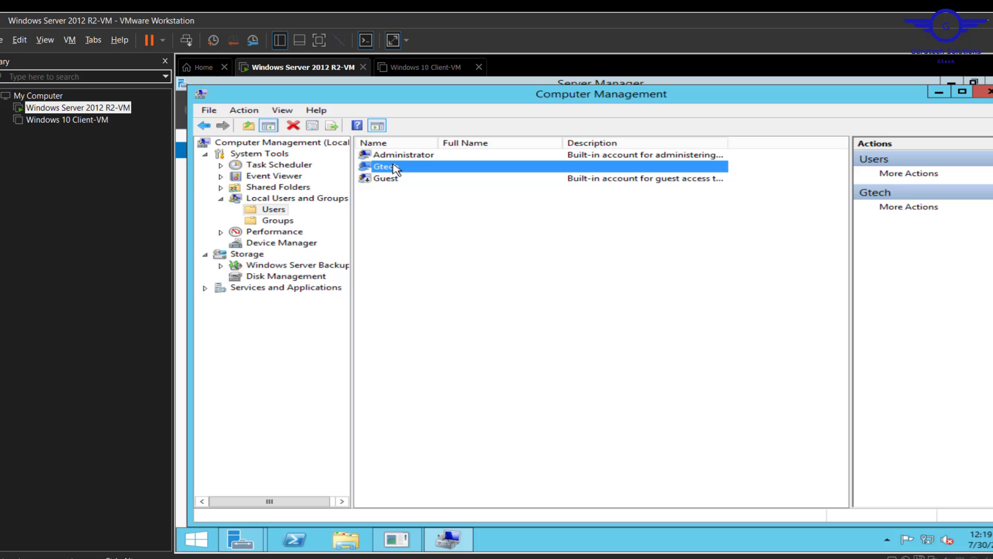
double_click(385, 165)
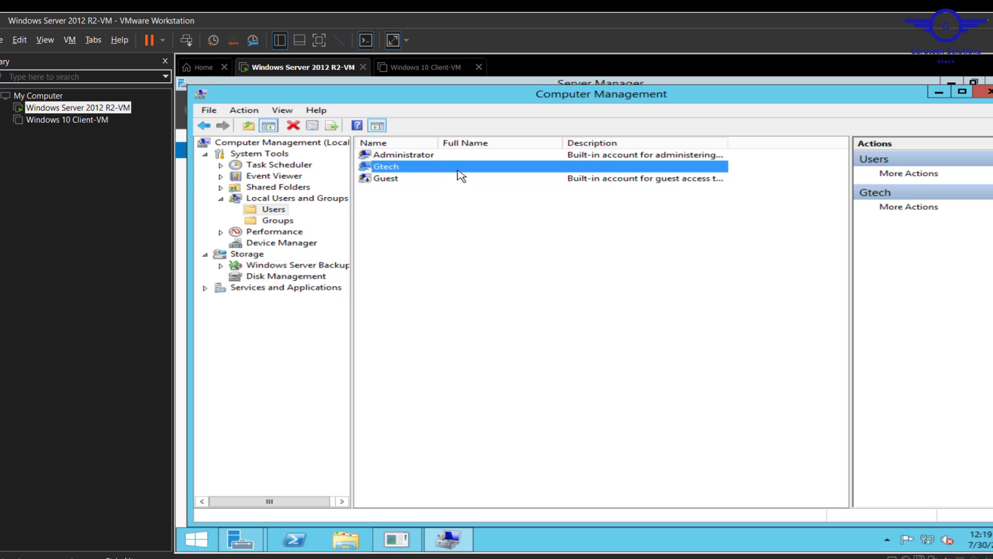
Set a new password for the Gtech account via Set Password and confirm it.
right_click(386, 166)
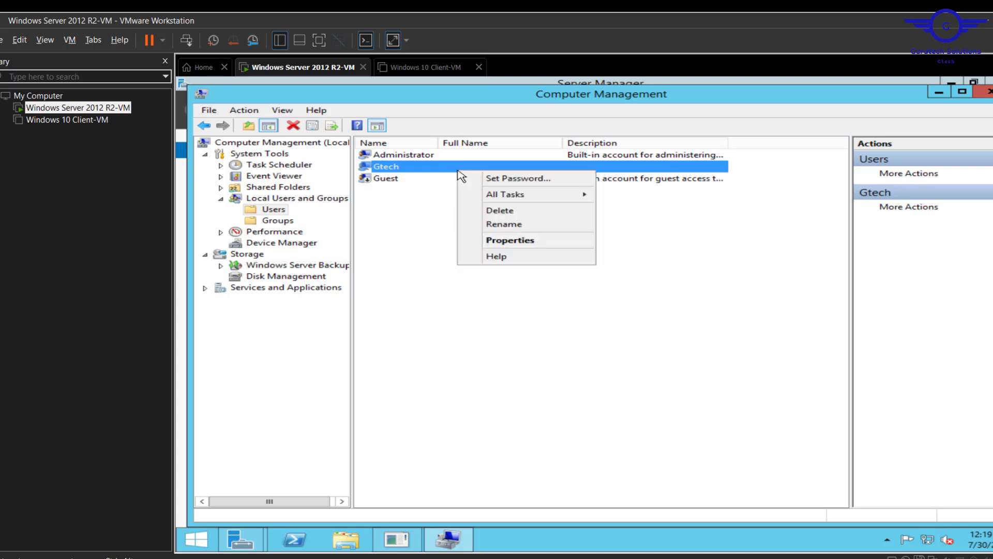
left_click(518, 178)
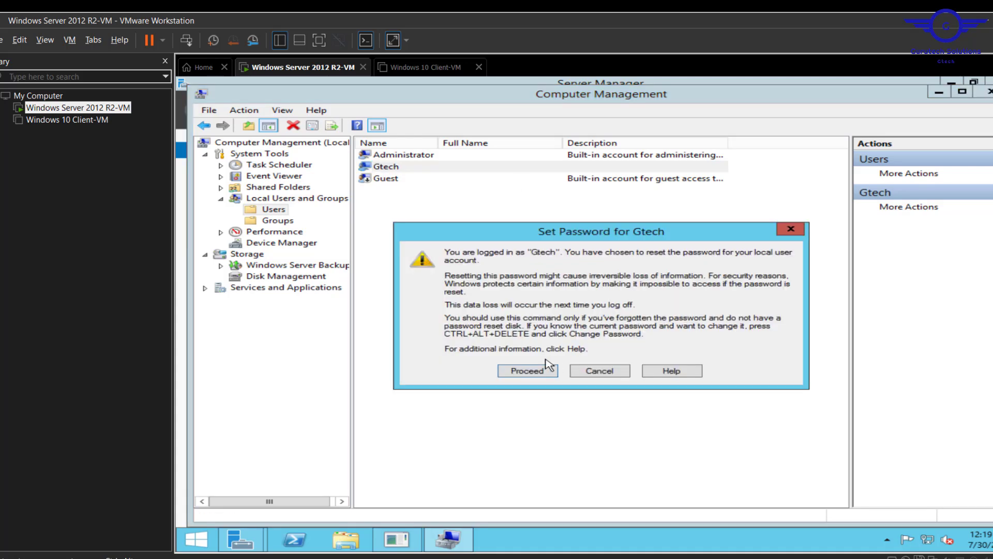
left_click(526, 371)
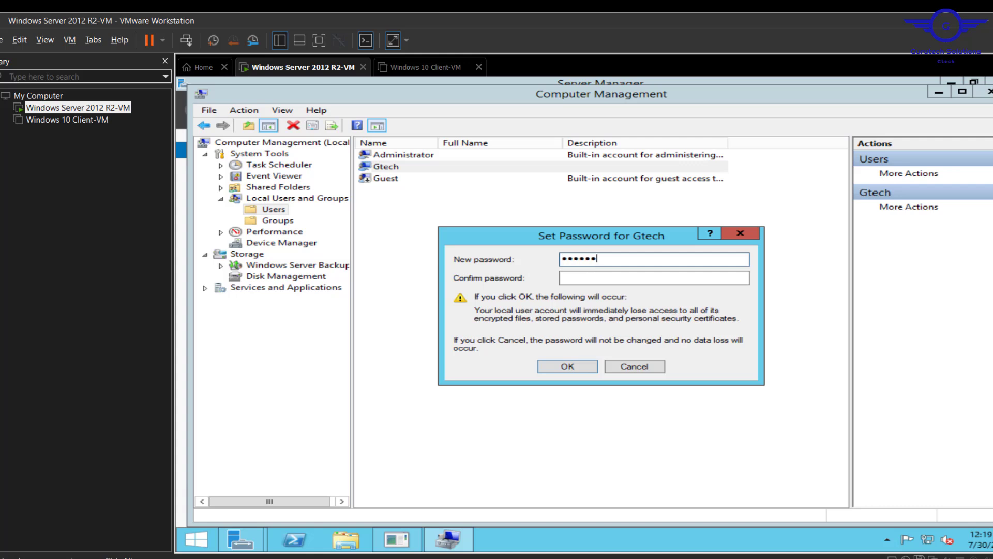
left_click(566, 367)
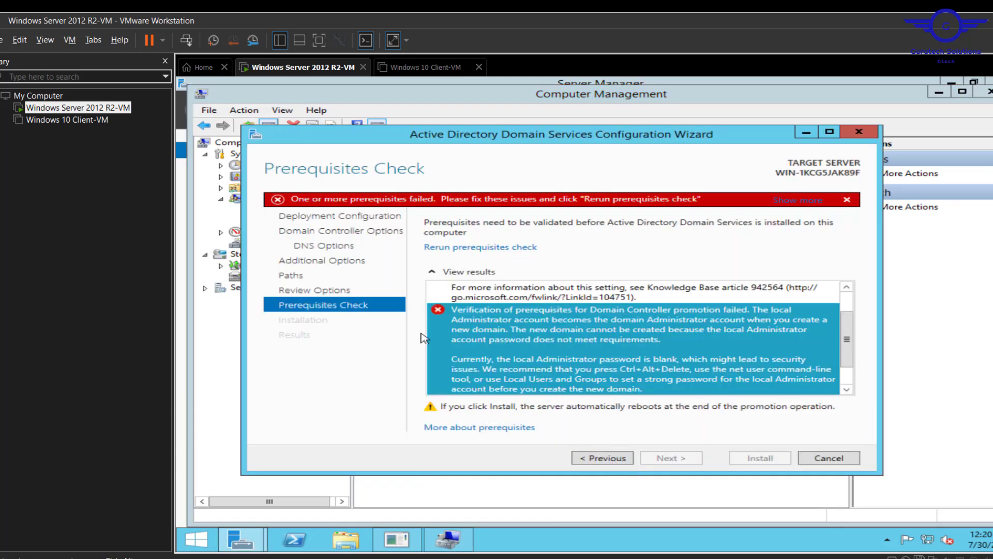
Rerun the AD DS prerequisite checks until they pass, then start domain controller installation.
left_click(601, 457)
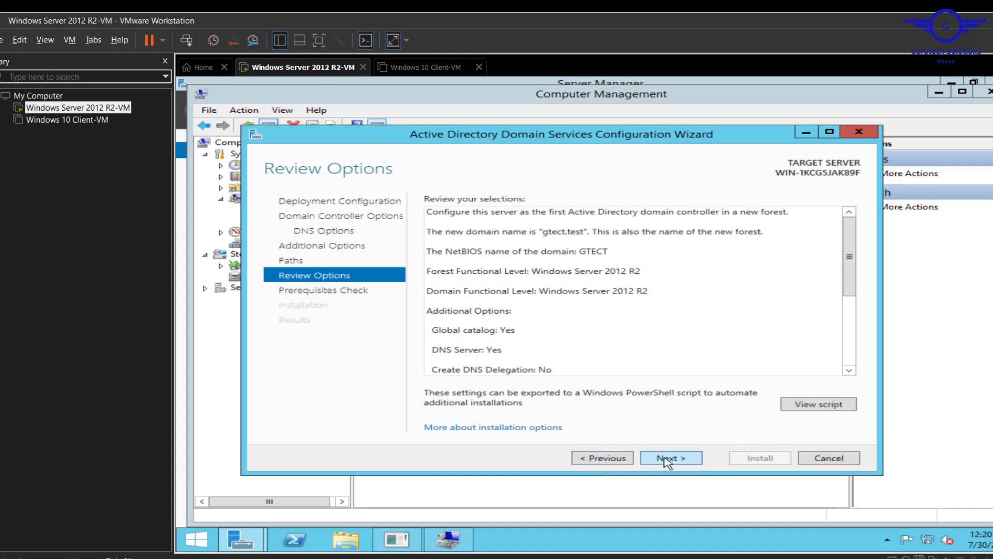
left_click(671, 458)
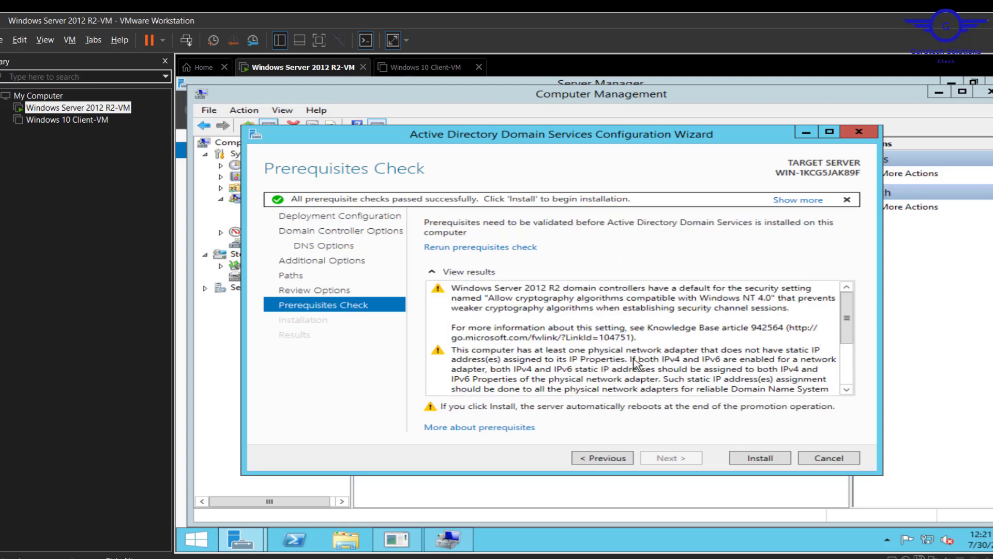
scroll("down", 3)
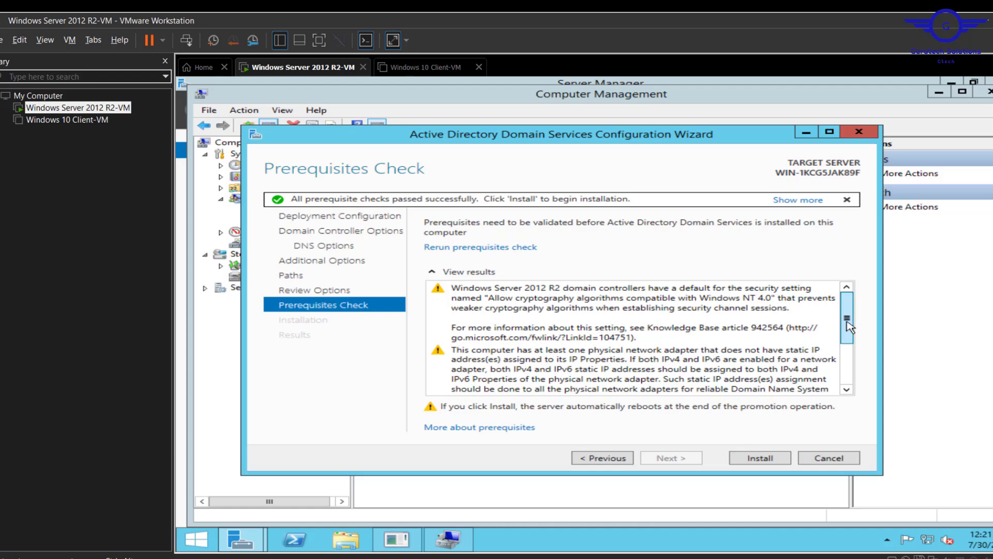
scroll("down", 3)
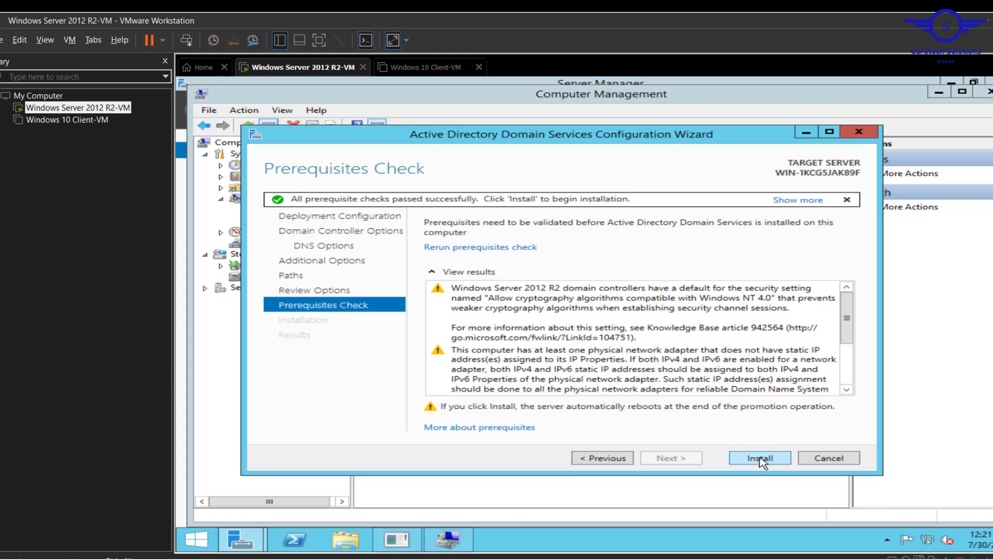
left_click(759, 457)
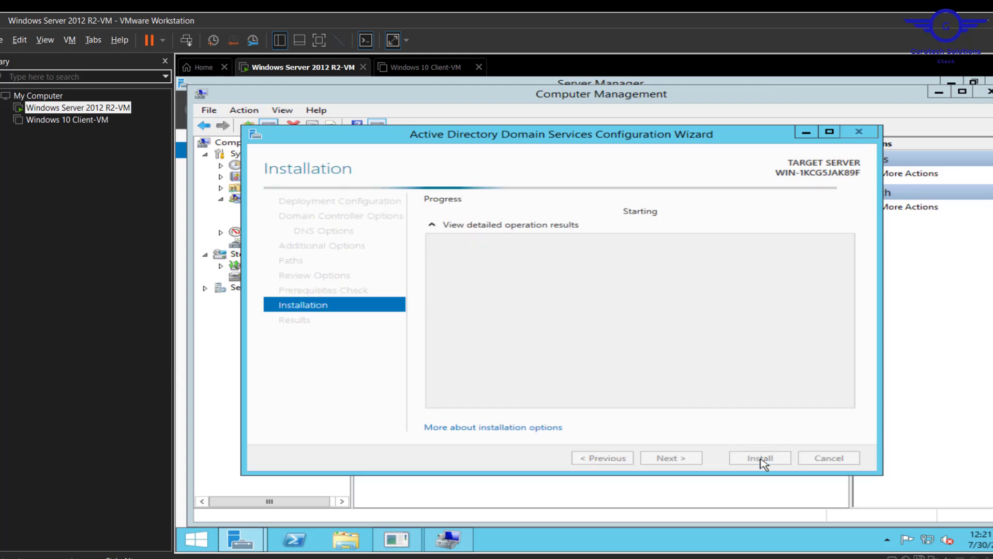
Let the domain controller installation finish and dismiss the sign-out restart notice.
left_click(760, 457)
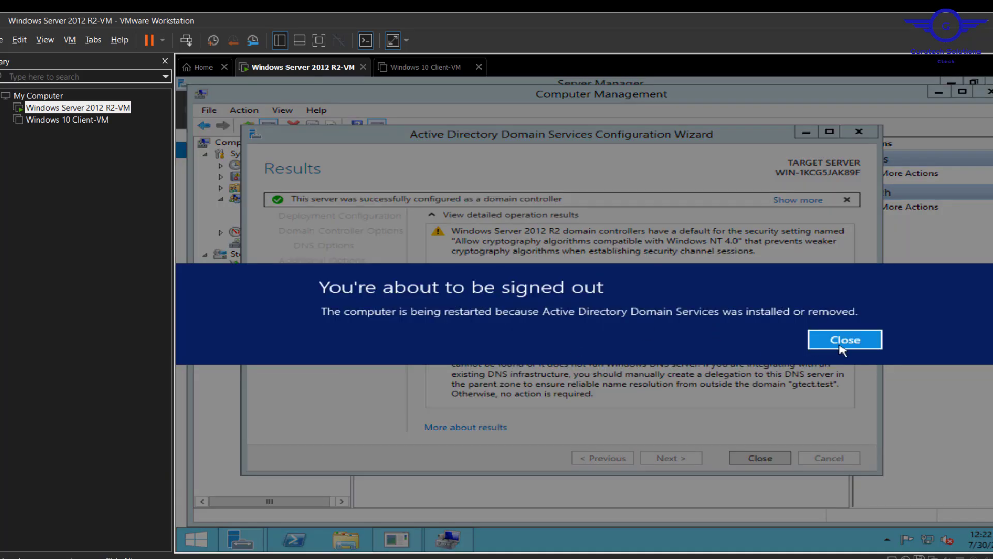
left_click(844, 339)
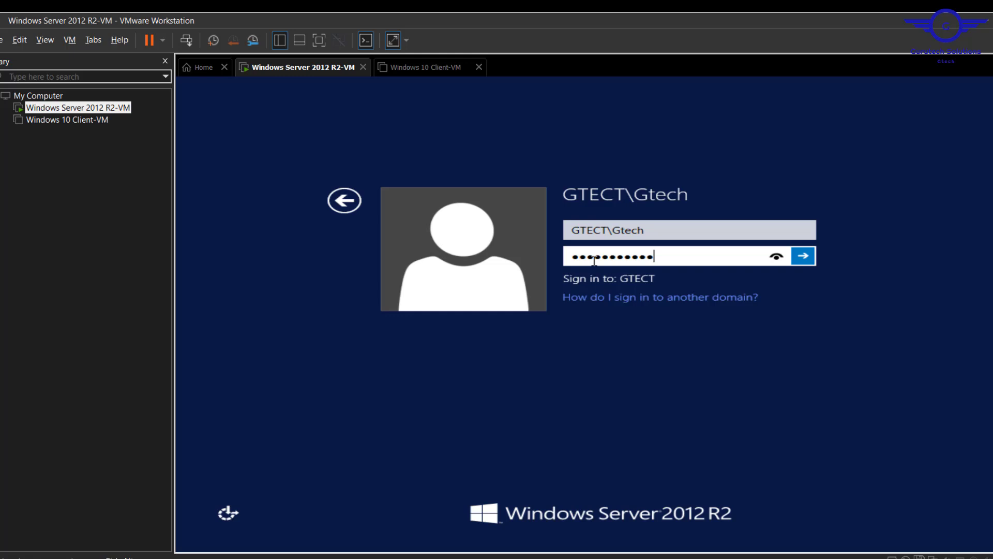
Sign in as GTECT\Gtech to reach the Server Manager dashboard showing AD DS and DNS roles.
left_click(803, 256)
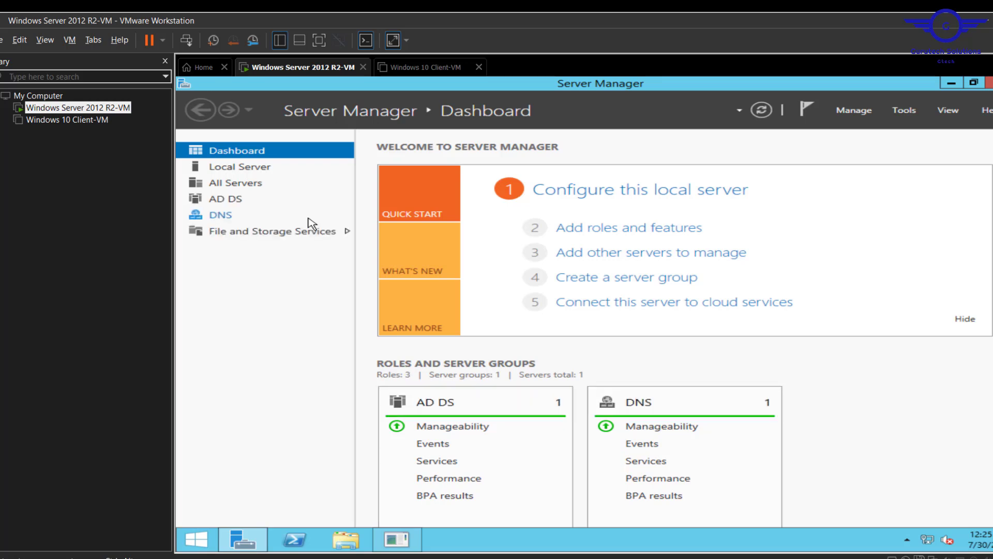
mouse_move(235, 203)
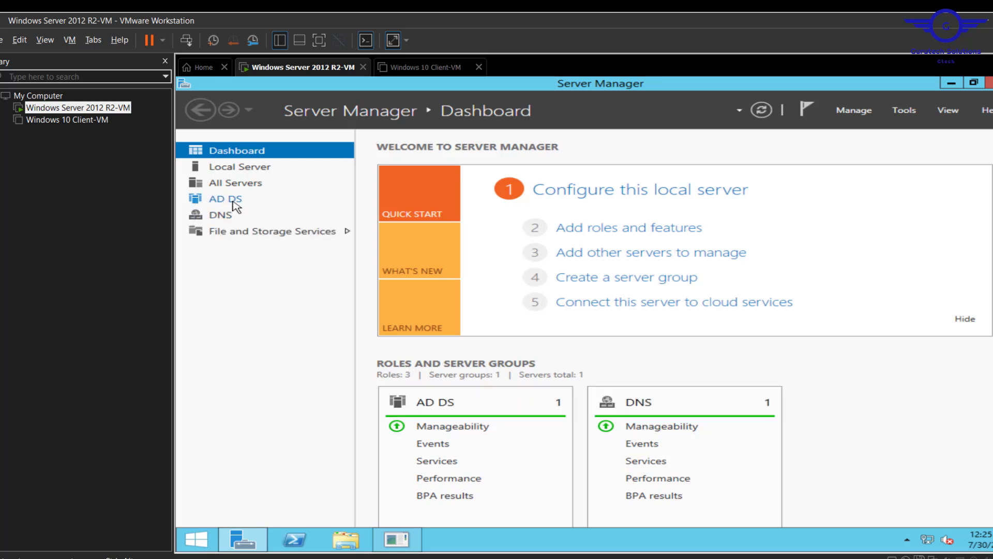
mouse_move(247, 287)
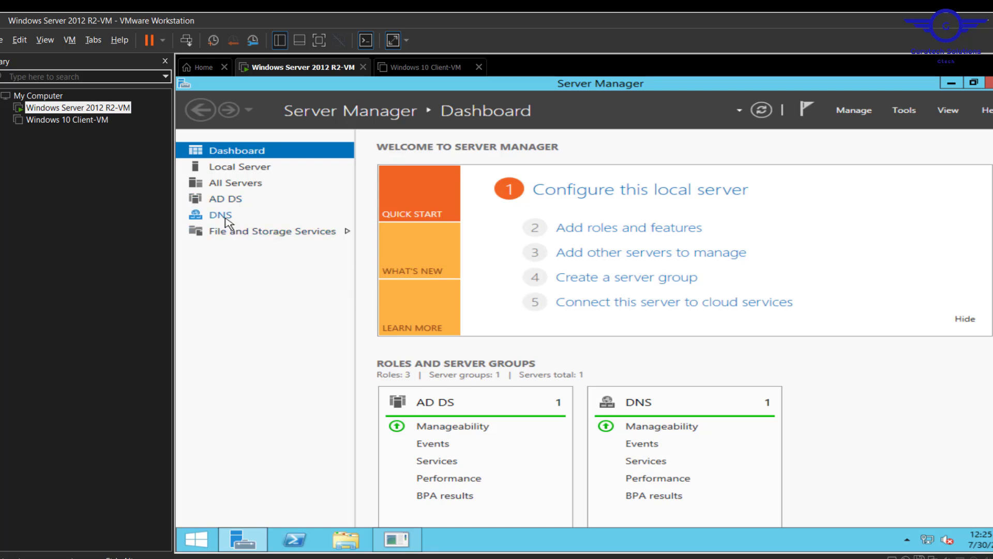
From Server Manager's DNS role page, launch DNS Manager for the domain server.
left_click(220, 214)
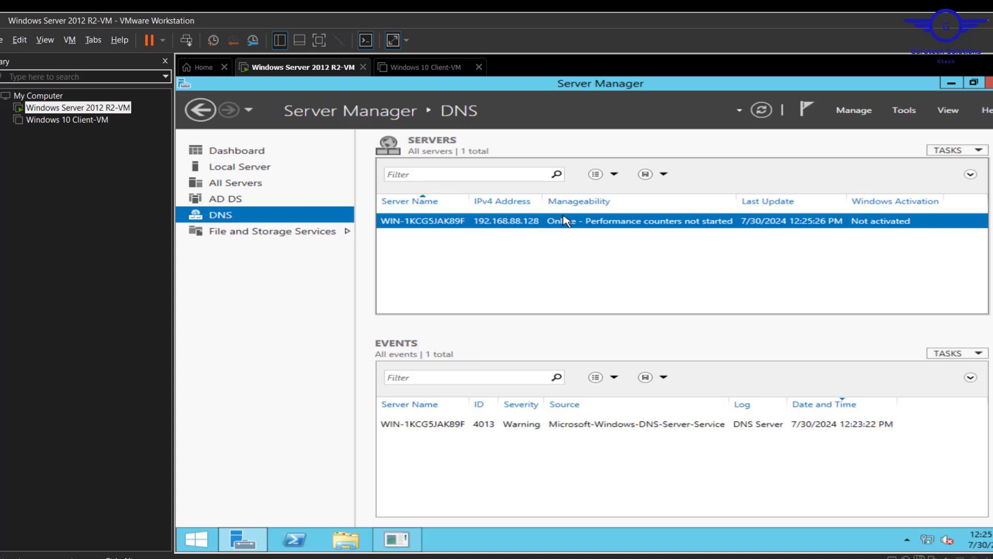
mouse_move(587, 229)
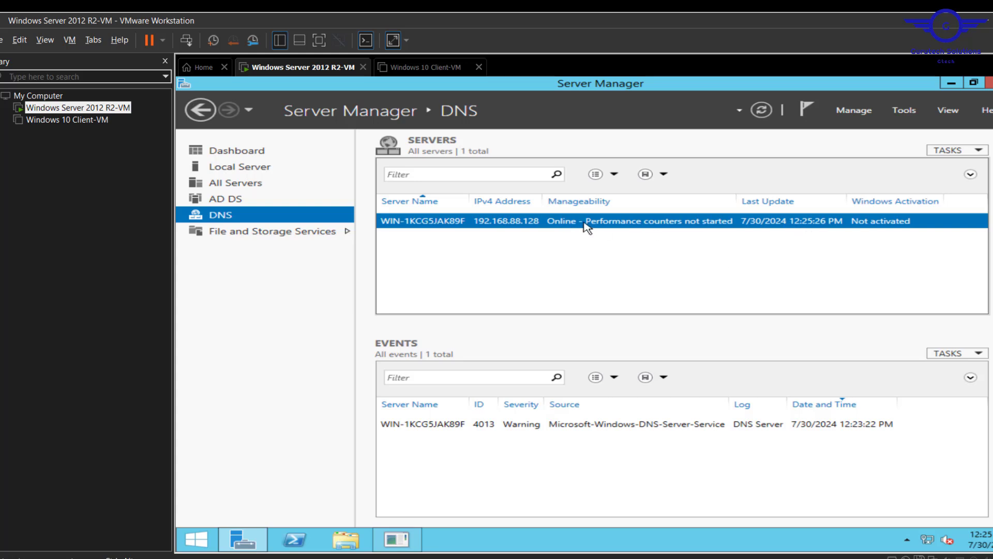
right_click(586, 220)
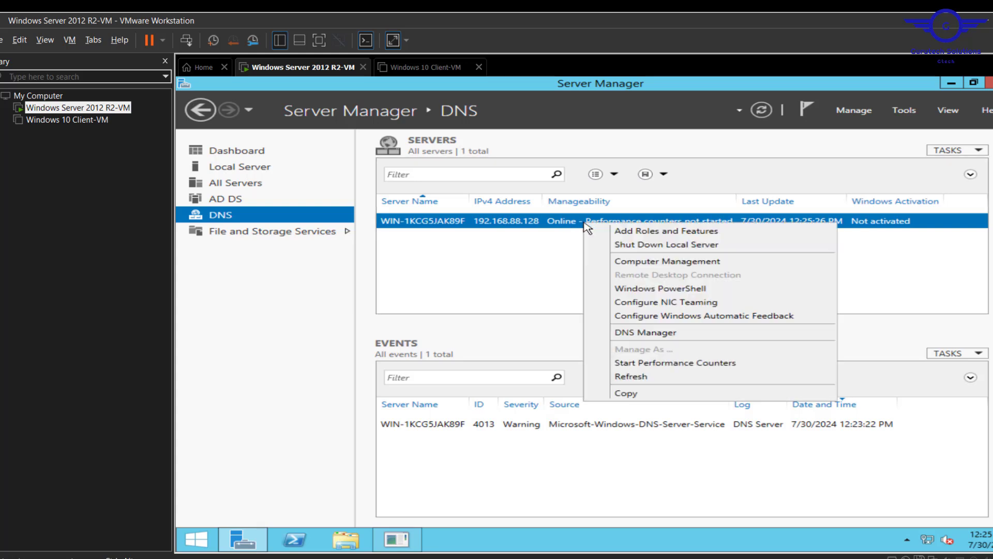
mouse_move(645, 332)
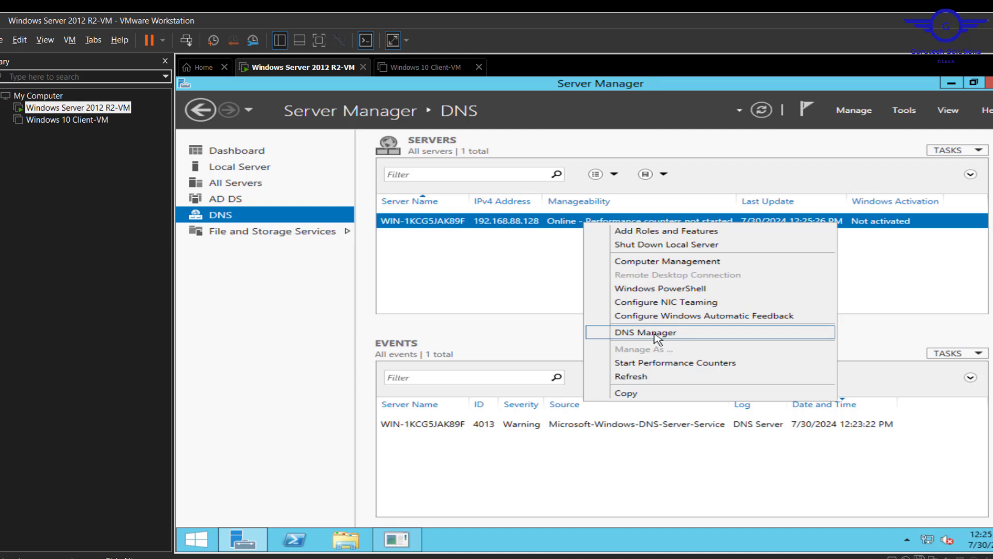
left_click(646, 332)
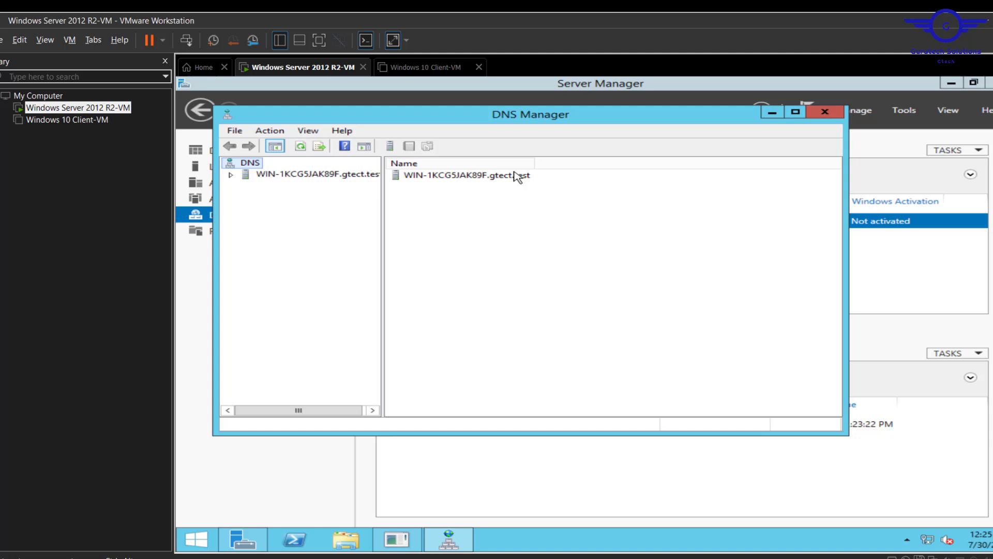
Select the WIN-1KCG5JAK89F.gtect.test DNS server entry and close DNS Manager.
left_click(466, 176)
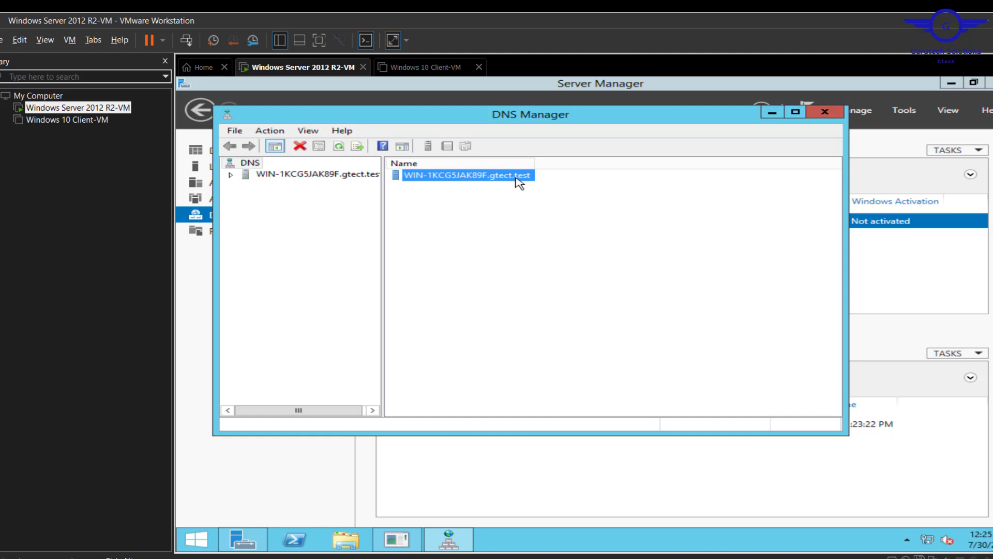
left_click(825, 112)
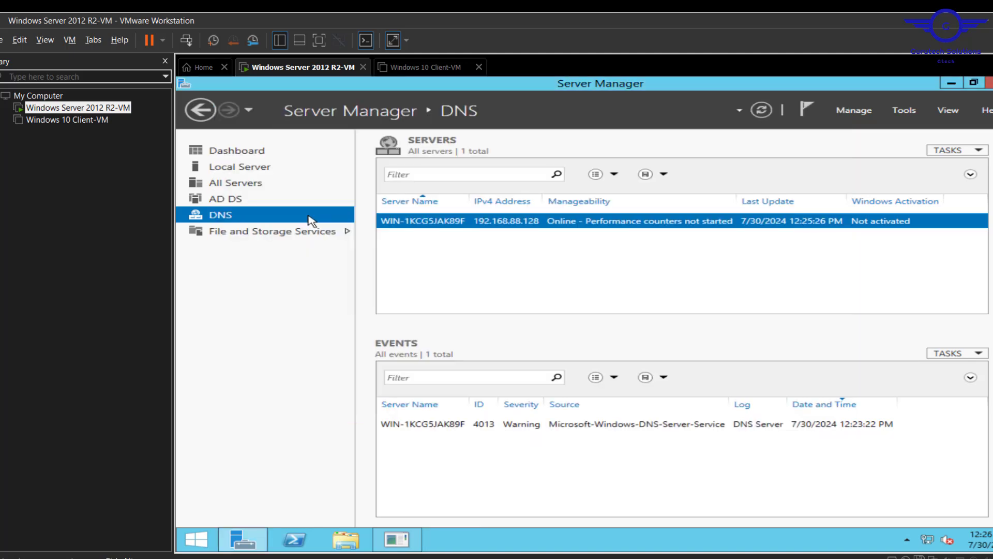